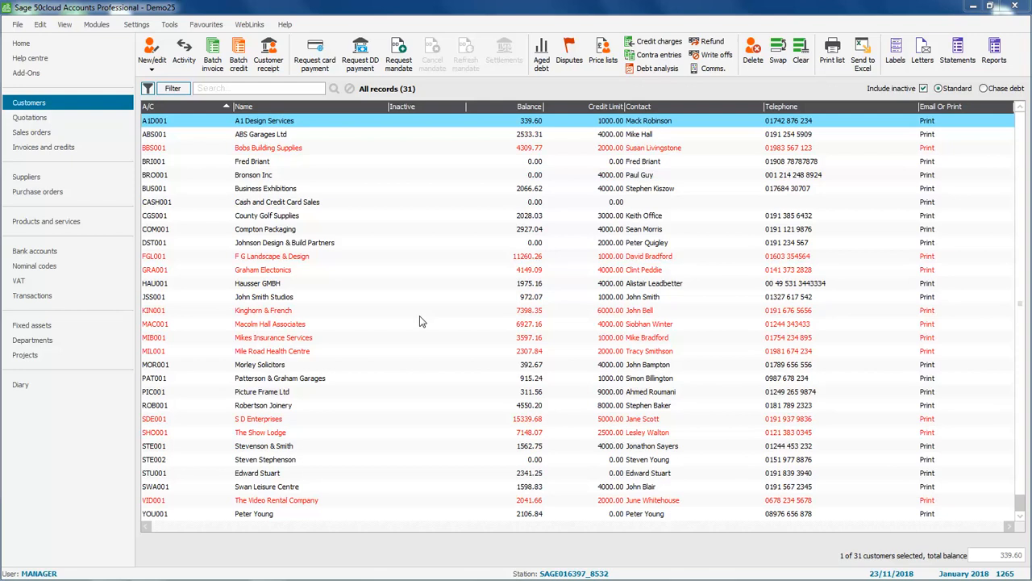
mouse_move(721, 292)
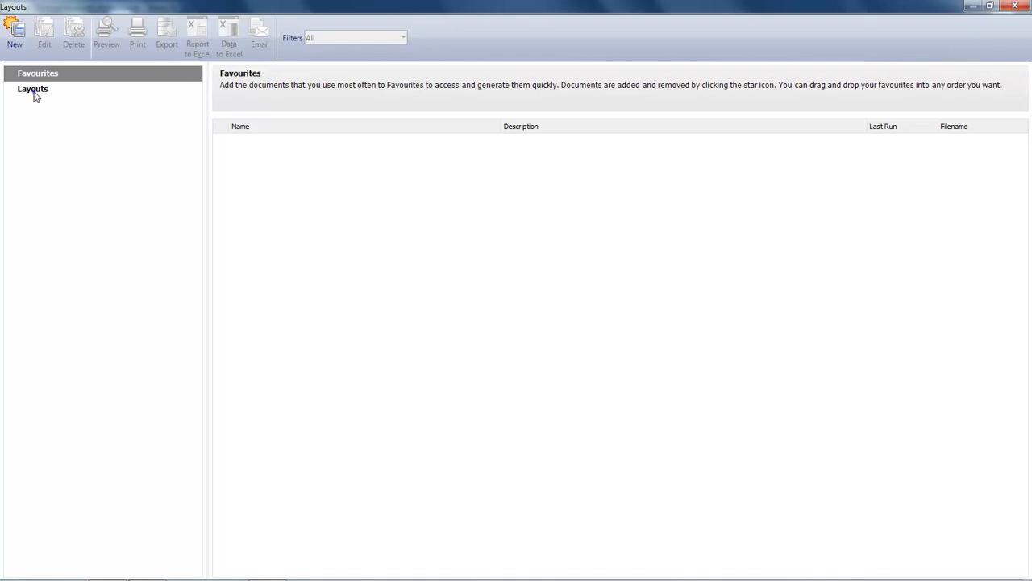
Show all statement layouts, scroll the list and select a layout to edit
click(32, 89)
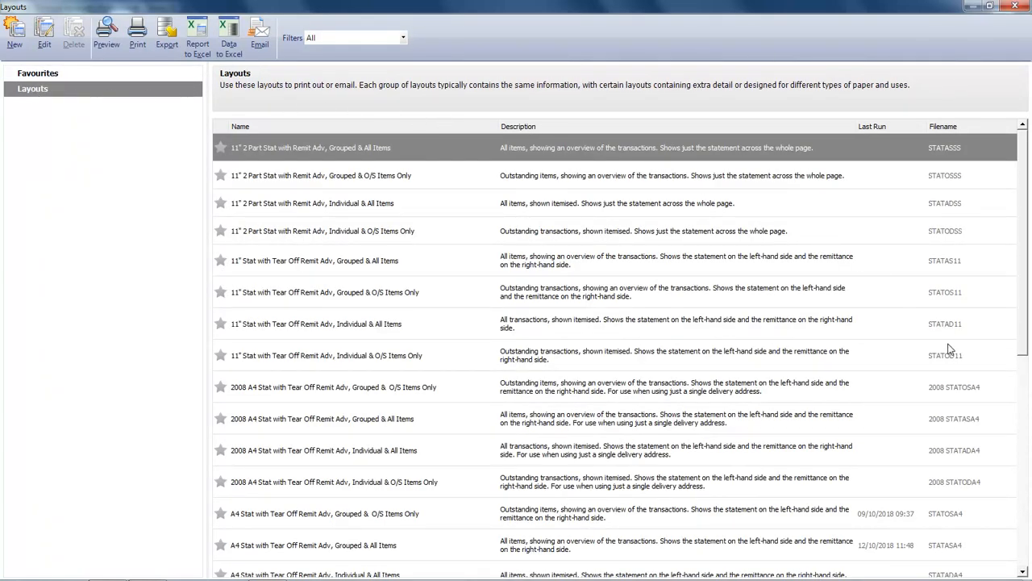
scroll(down, 3)
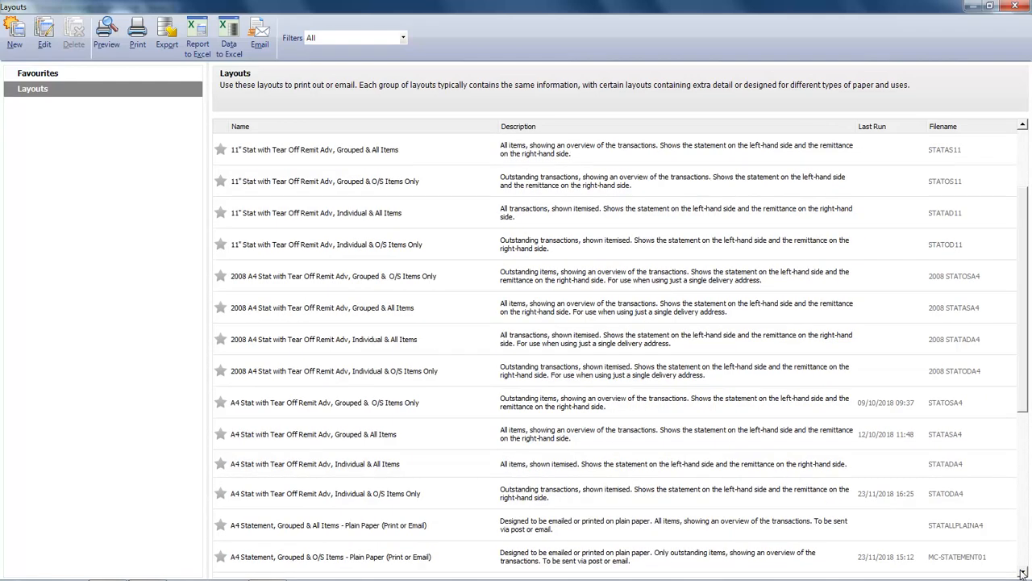
click(323, 493)
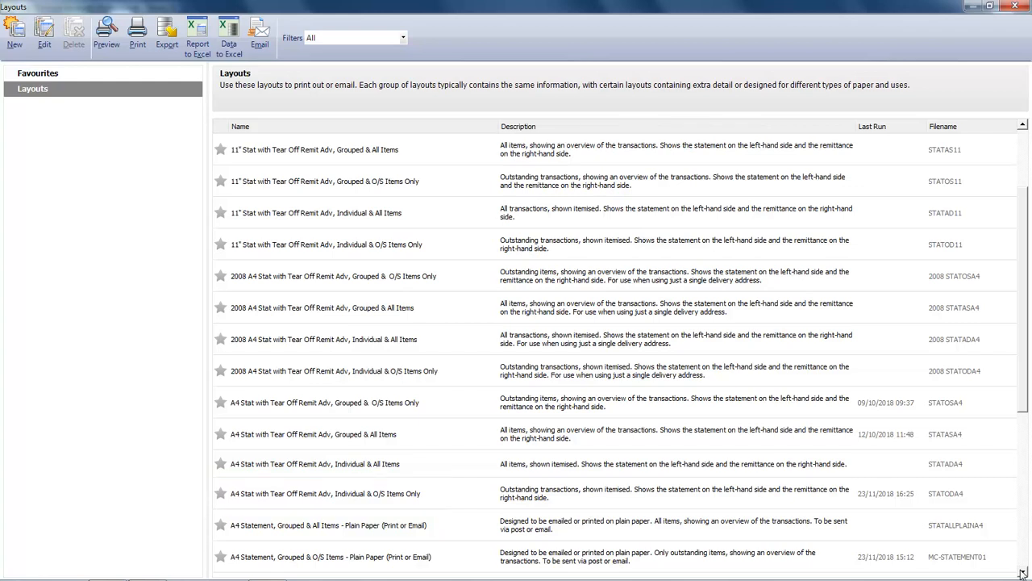
mouse_move(295, 517)
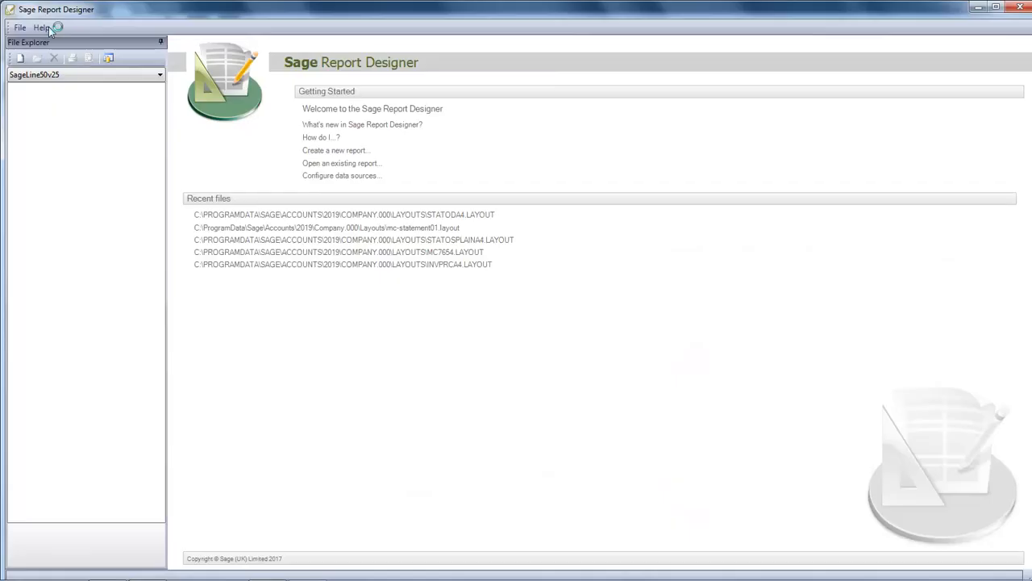
Open STATODA4.LAYOUT, preview it with the default criteria, then close the preview
double_click(344, 214)
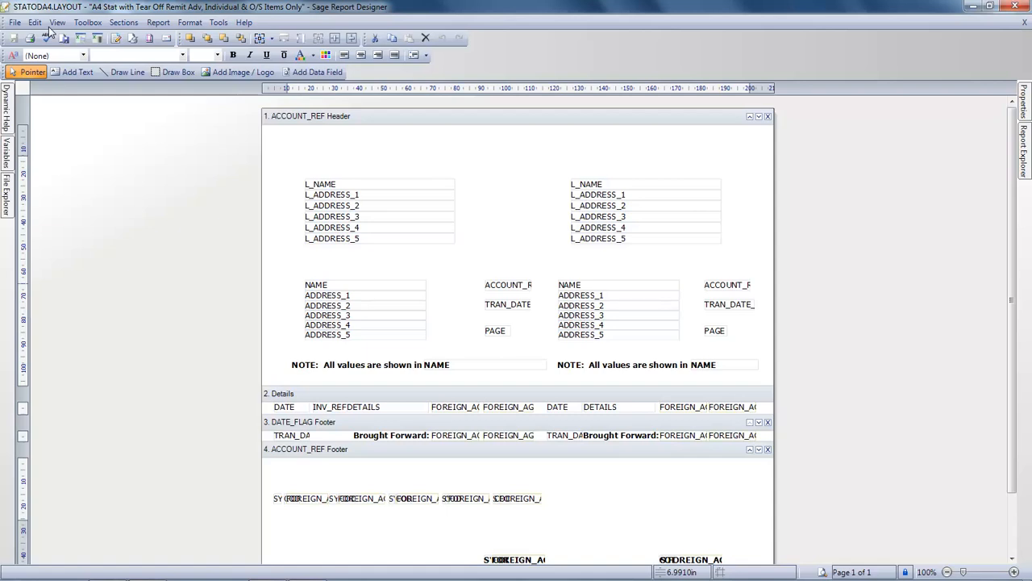
mouse_move(756, 301)
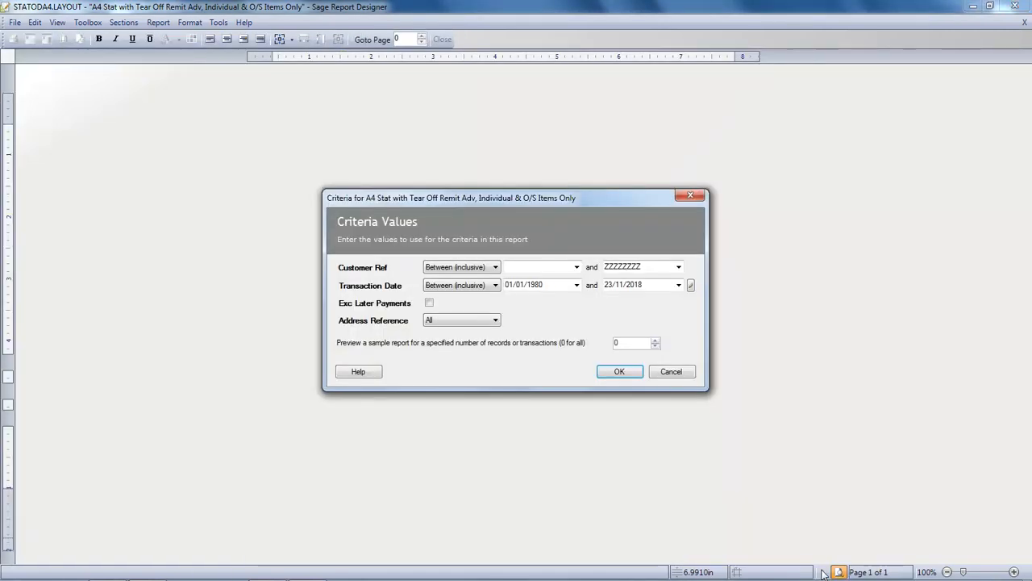
mouse_move(650, 495)
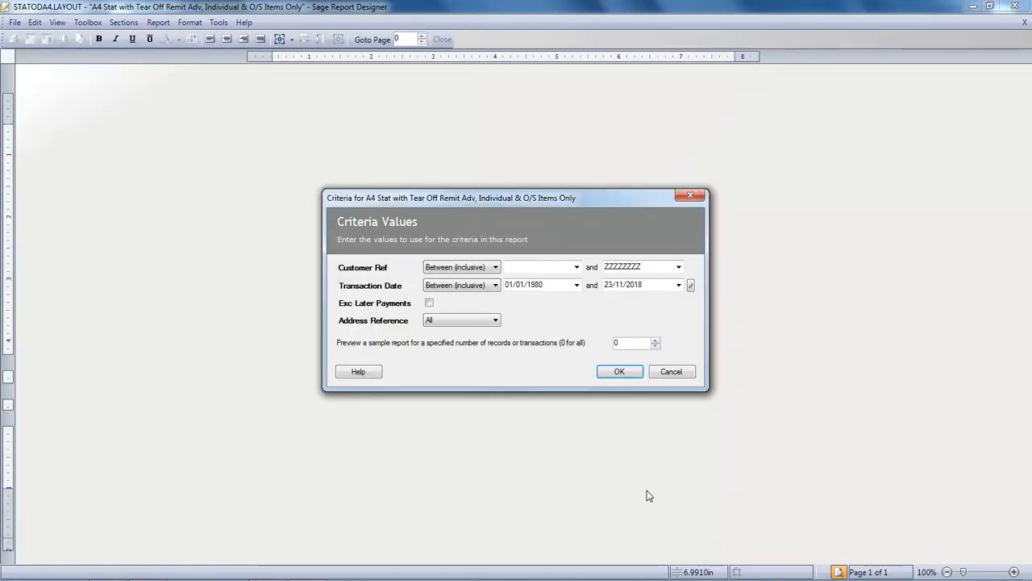
click(619, 371)
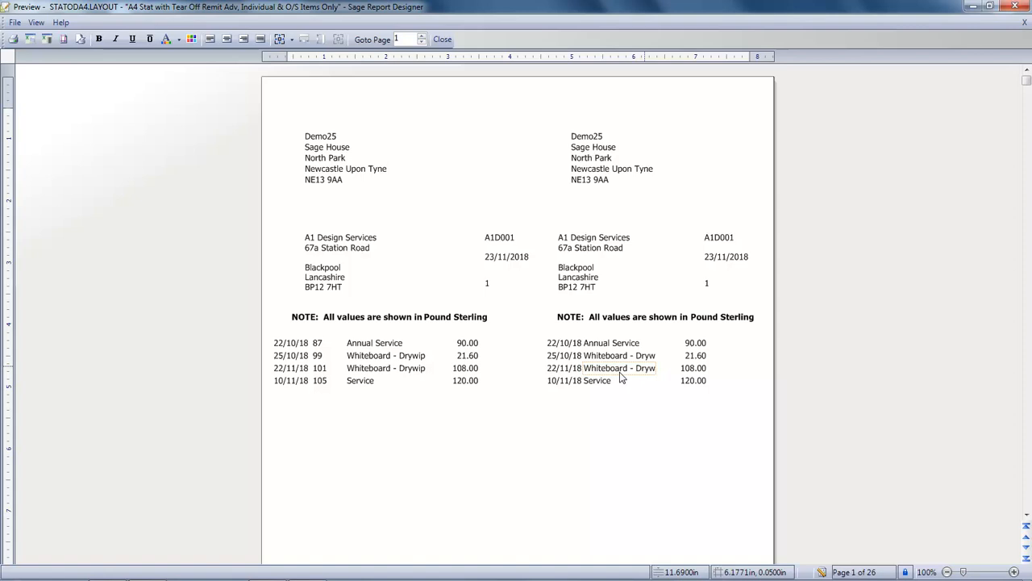
click(442, 39)
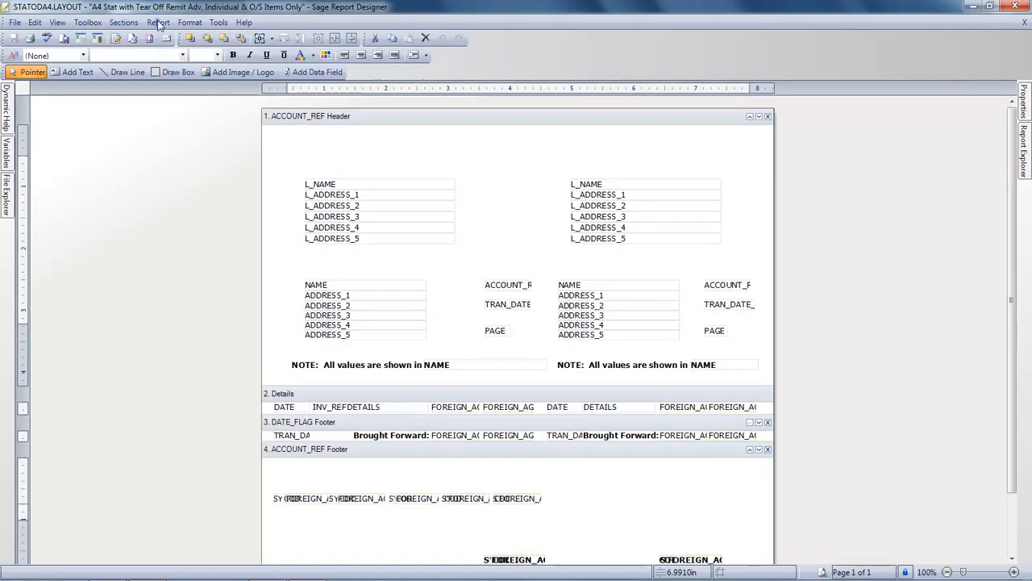
Add an ascending DATE sort through Report > Sorts and apply it
click(158, 22)
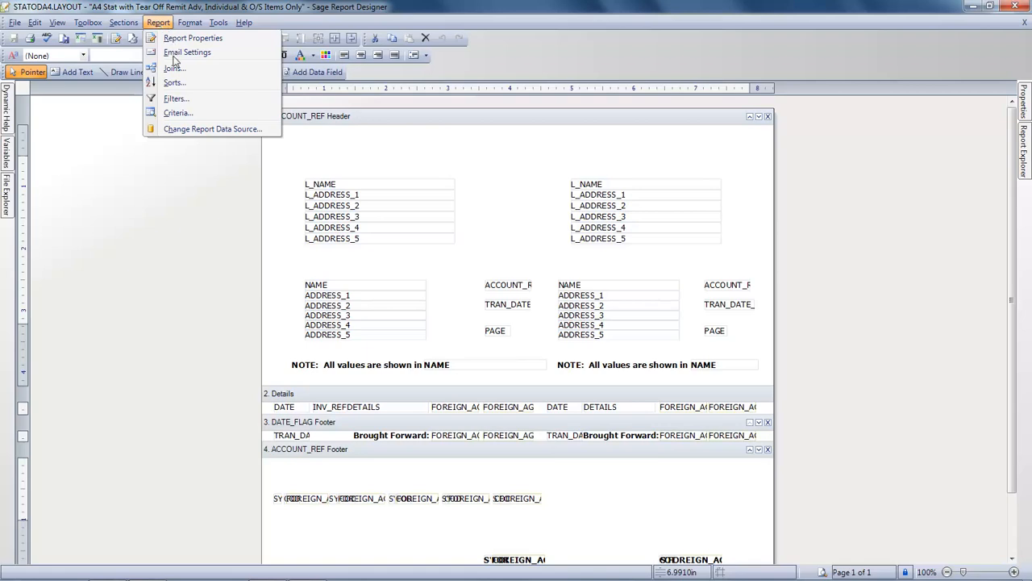
click(174, 82)
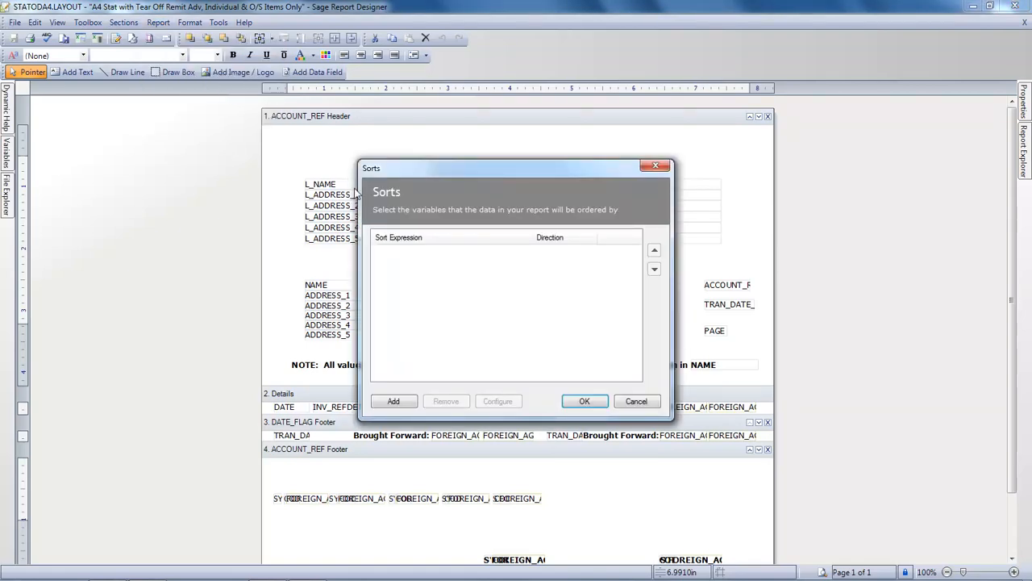
click(393, 400)
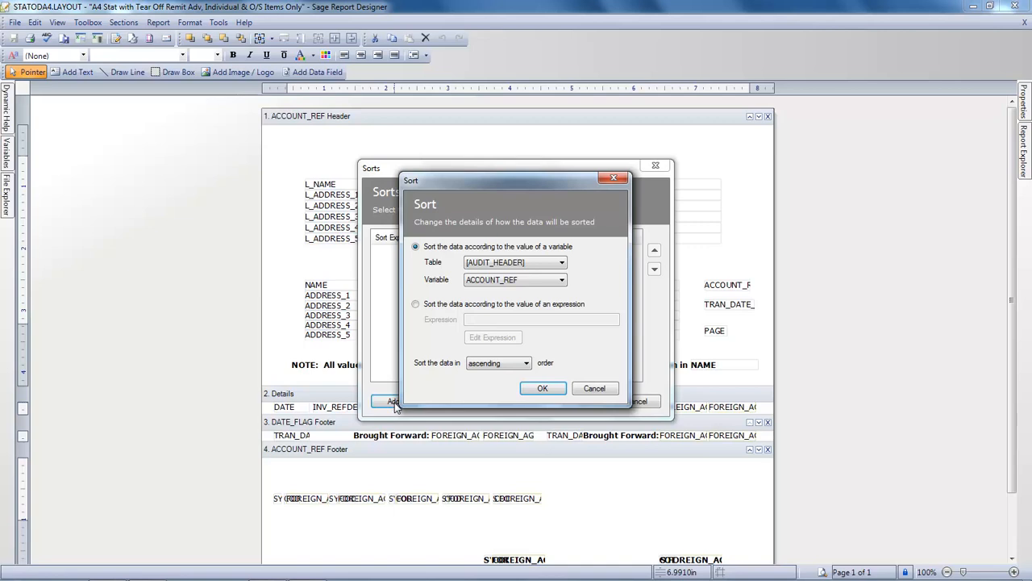
click(562, 279)
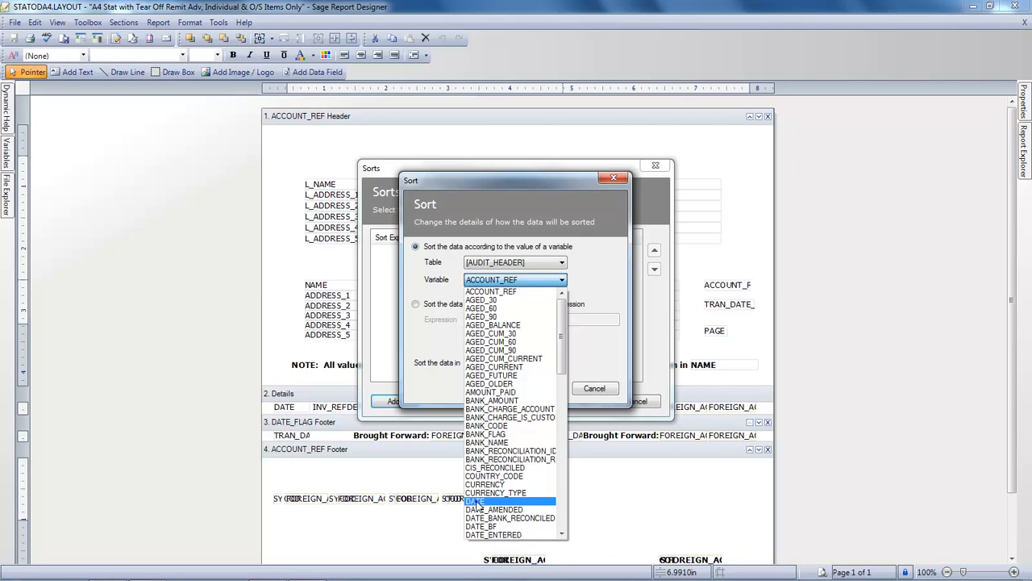
click(475, 500)
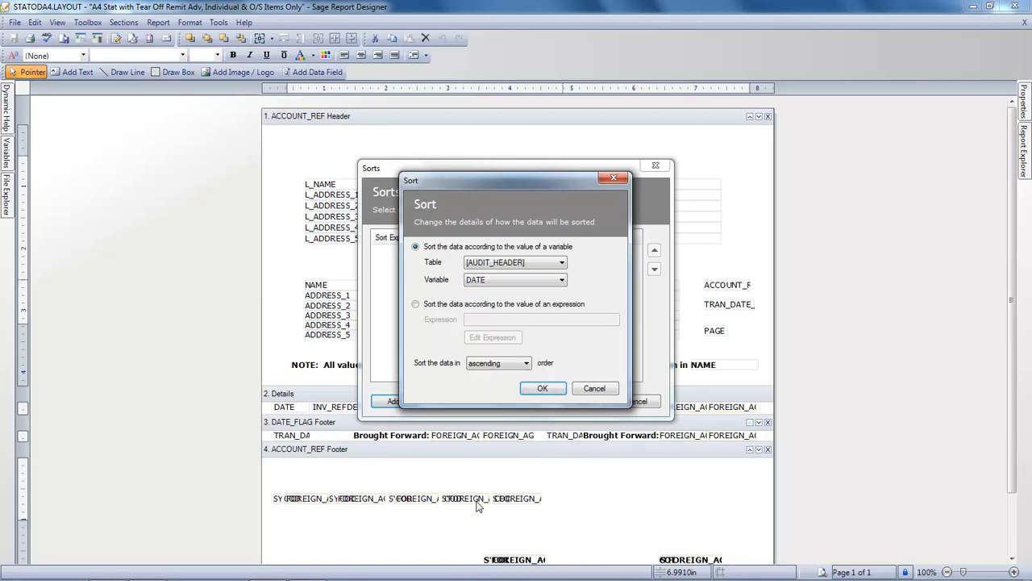
mouse_move(482, 507)
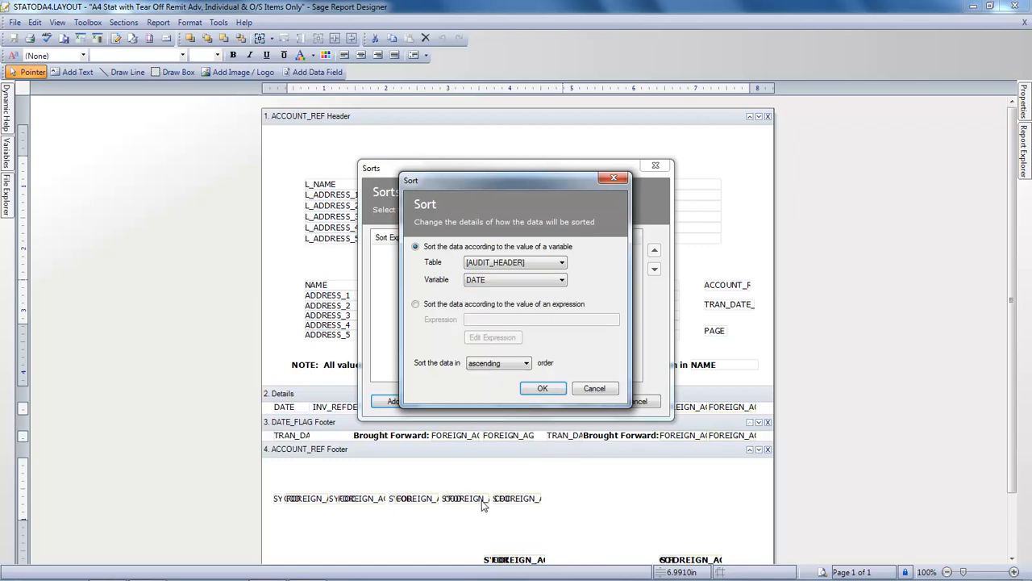
click(542, 388)
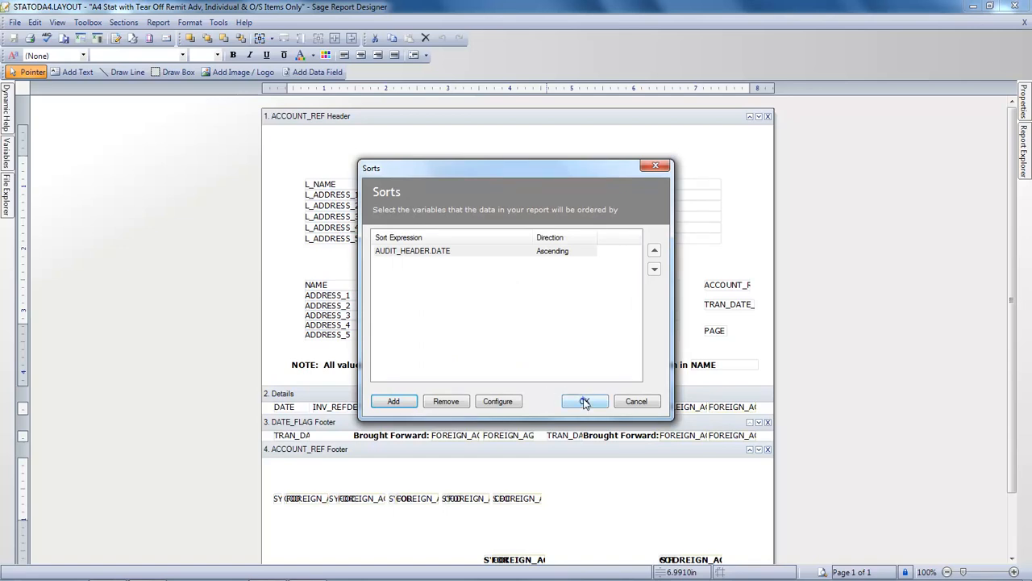
click(584, 400)
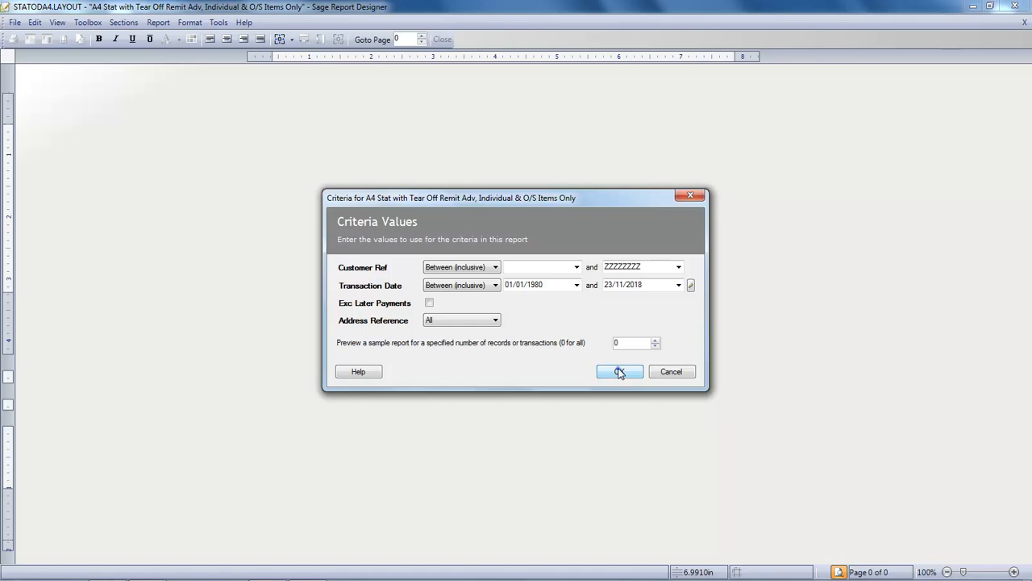
Generate the 26-page date-sorted preview, then close it back to the designer
click(619, 371)
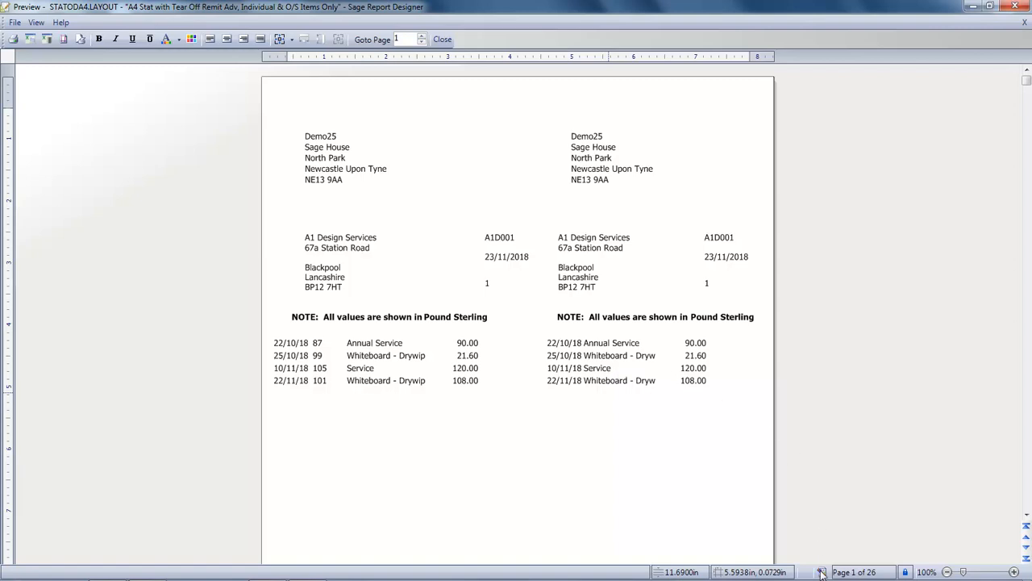
click(442, 38)
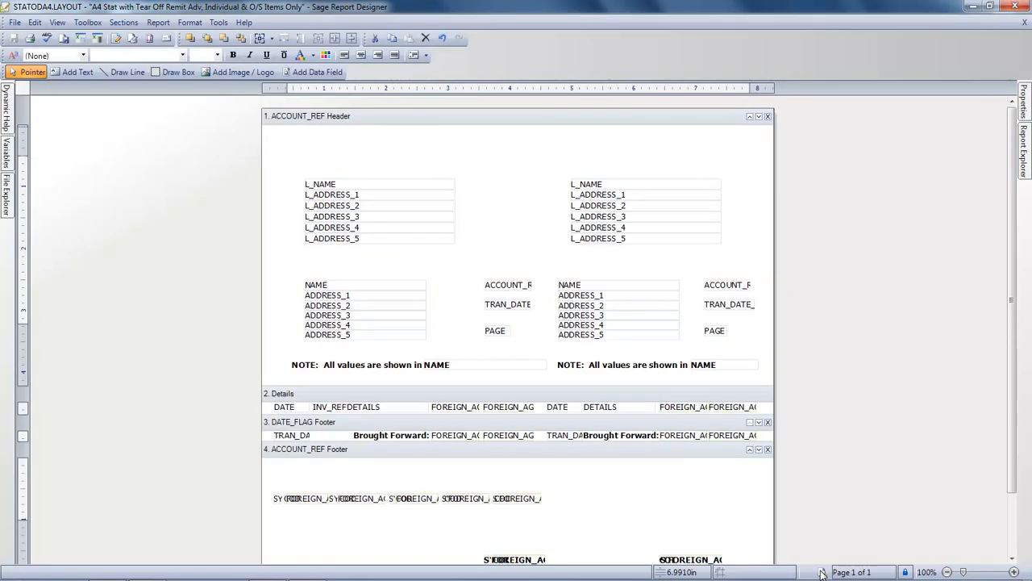
mouse_move(117, 344)
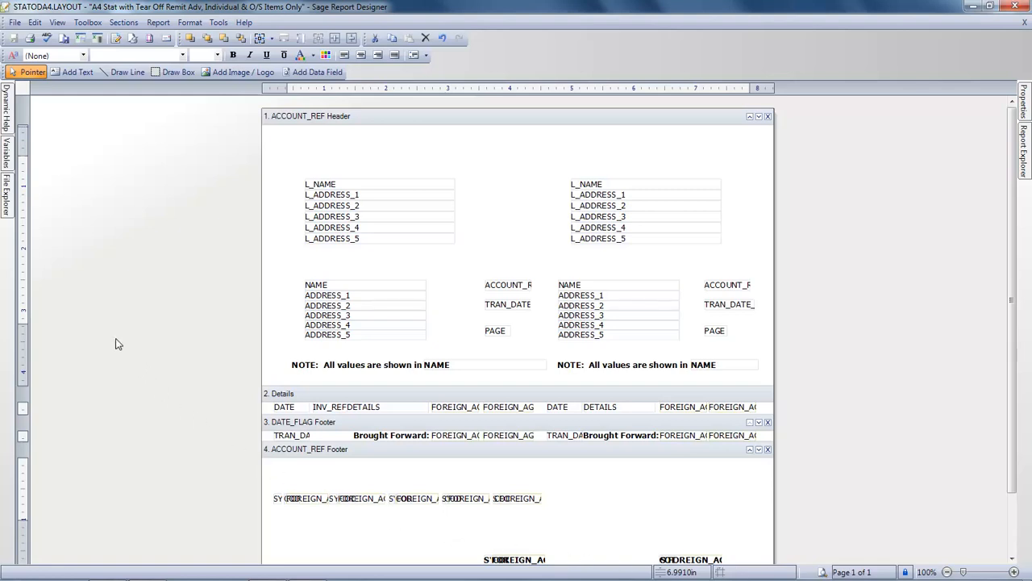
click(14, 22)
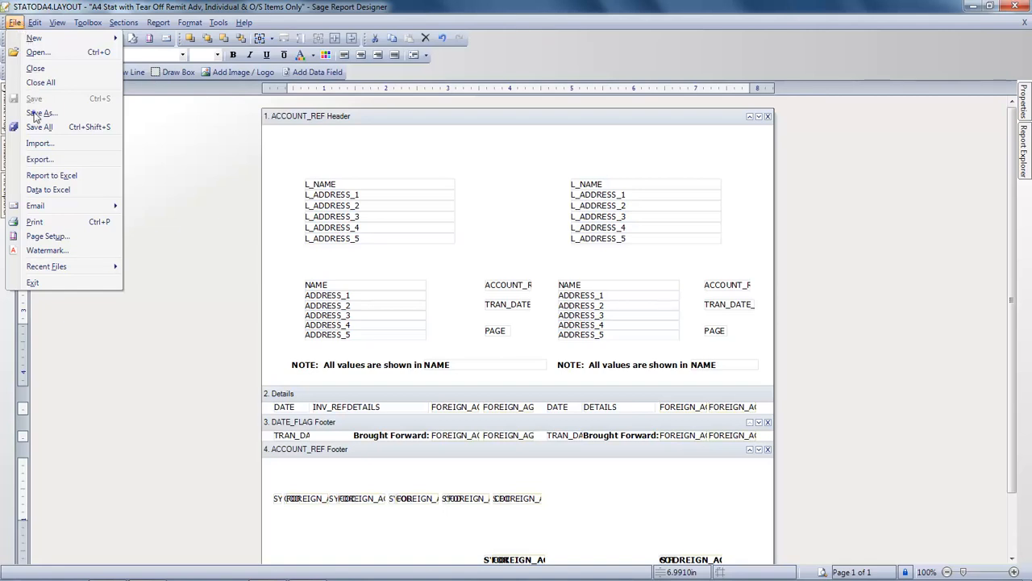
Save the layout as 'my new statement layout' and exit Report Designer
click(42, 113)
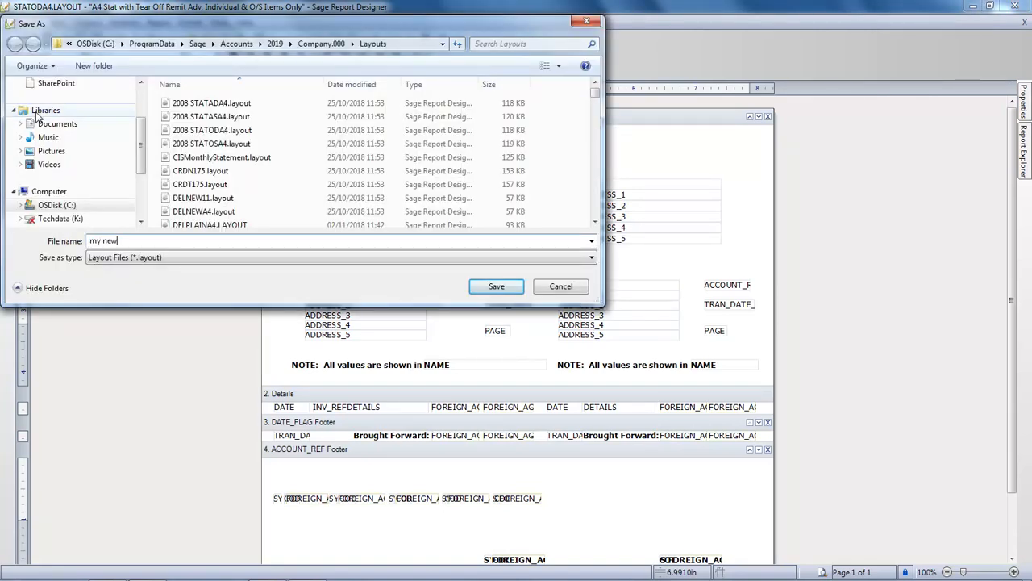
text(statement layout)
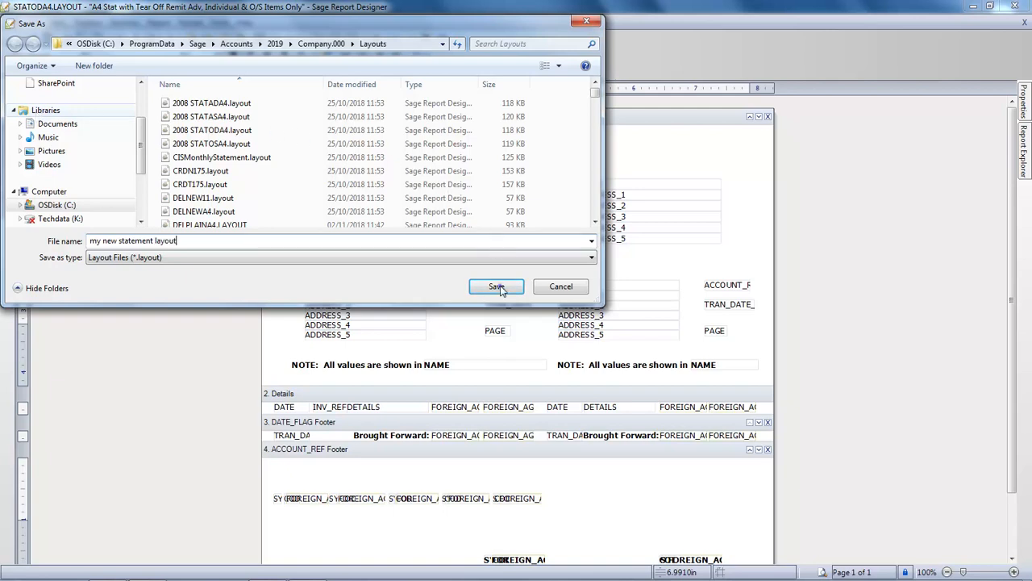
click(496, 286)
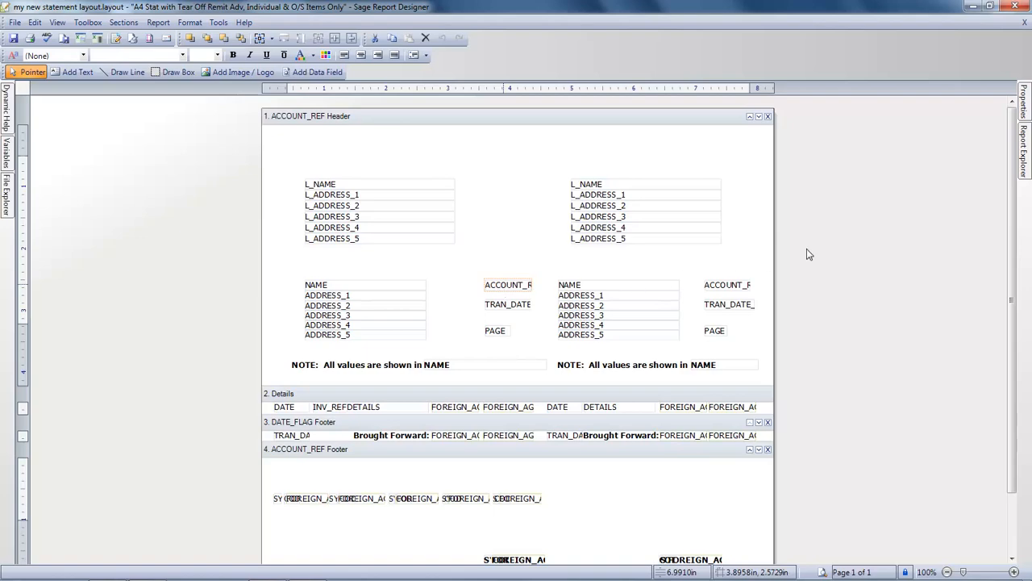
click(1014, 7)
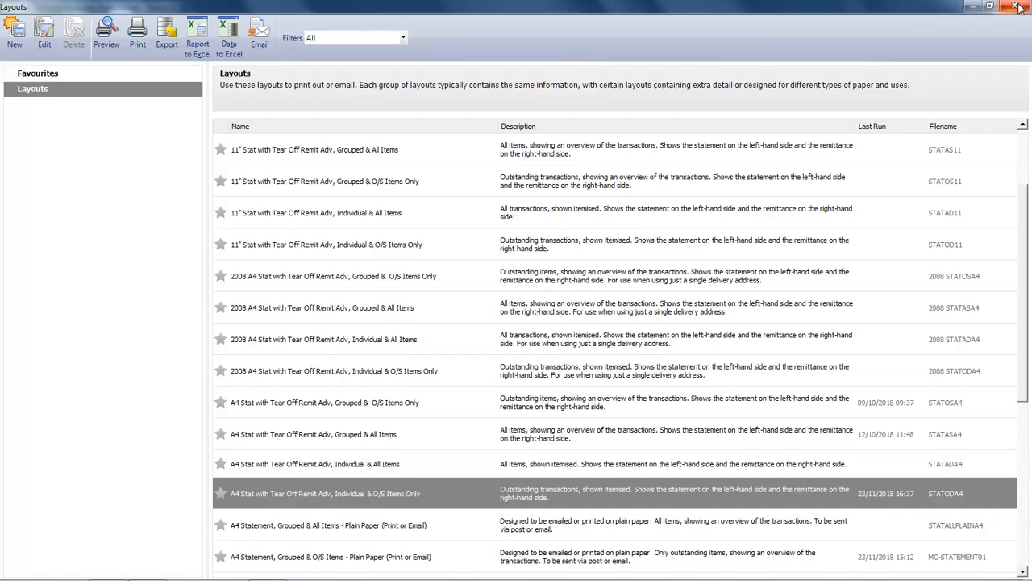
Star the new itemised statement layout as a favourite in the Layouts list
click(1019, 7)
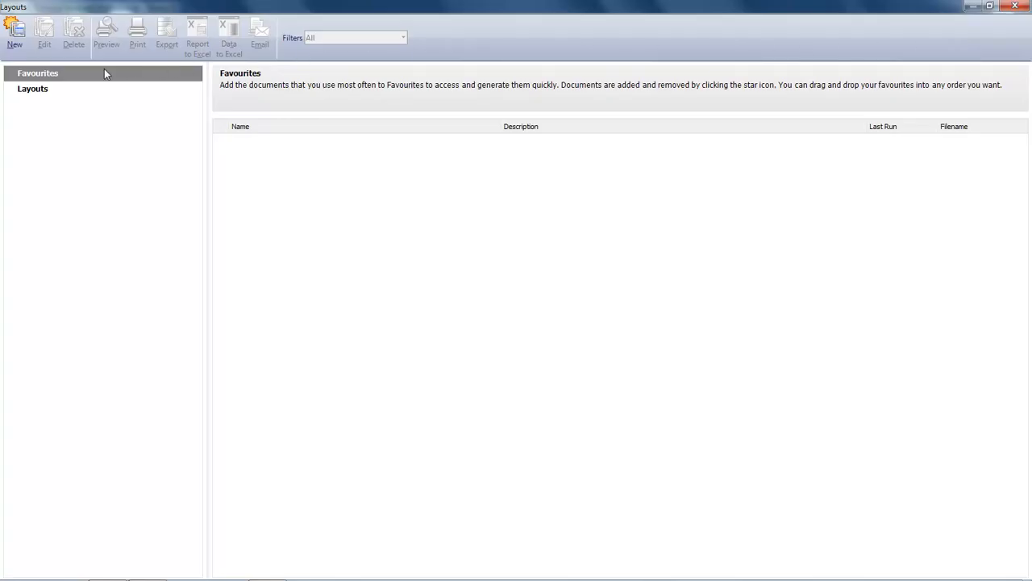
click(33, 88)
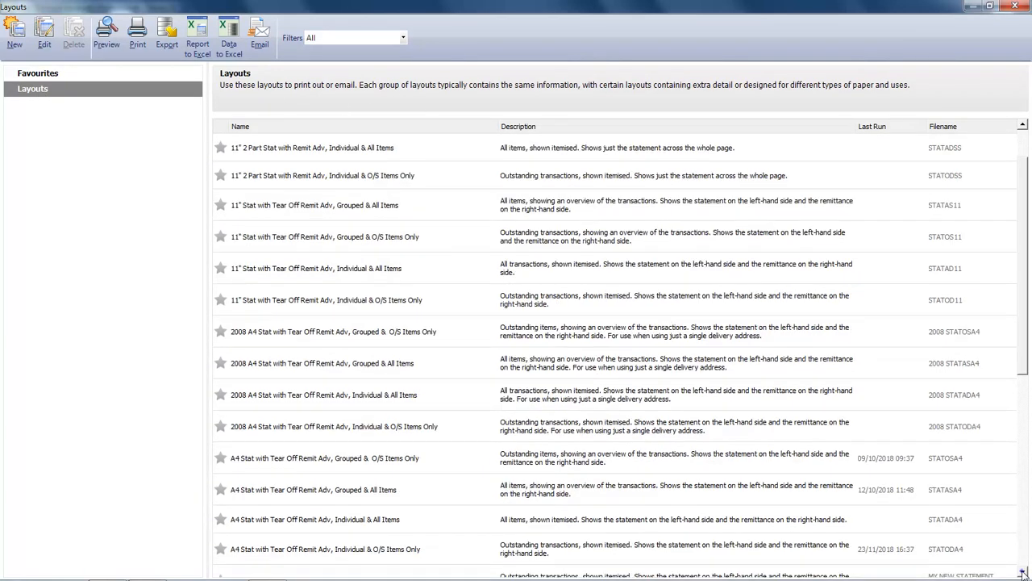
scroll(down, 3)
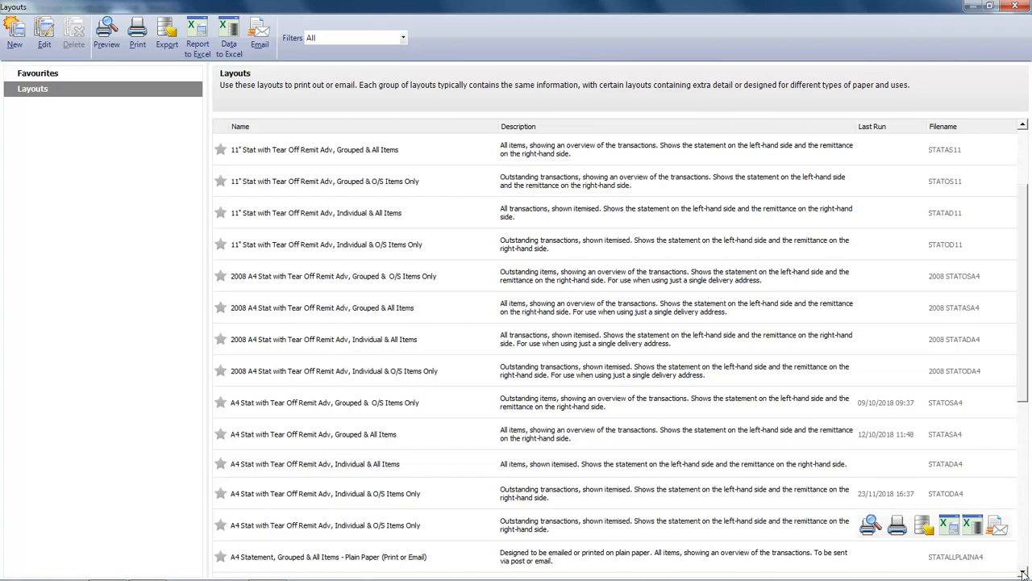
mouse_move(268, 549)
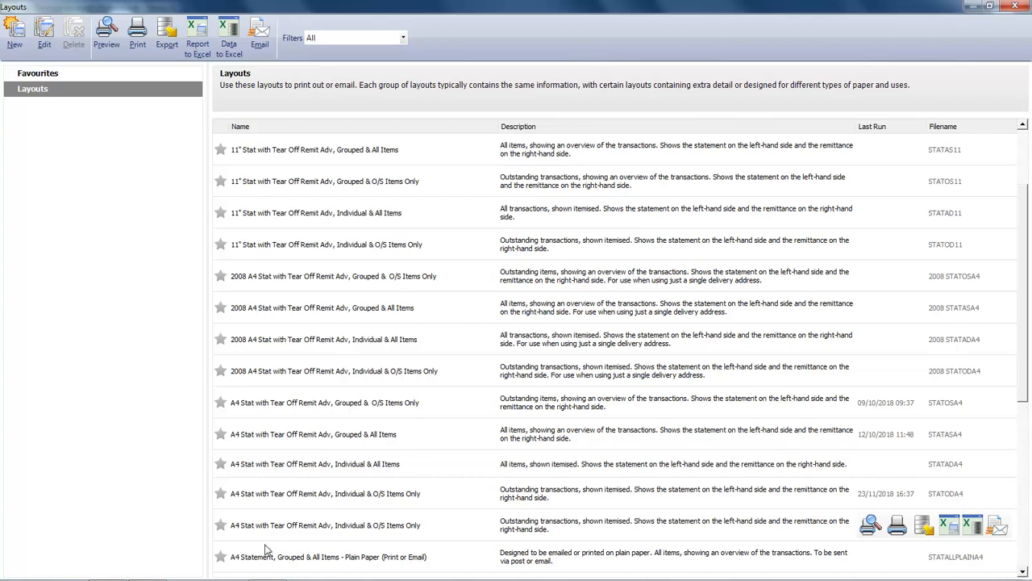
click(322, 525)
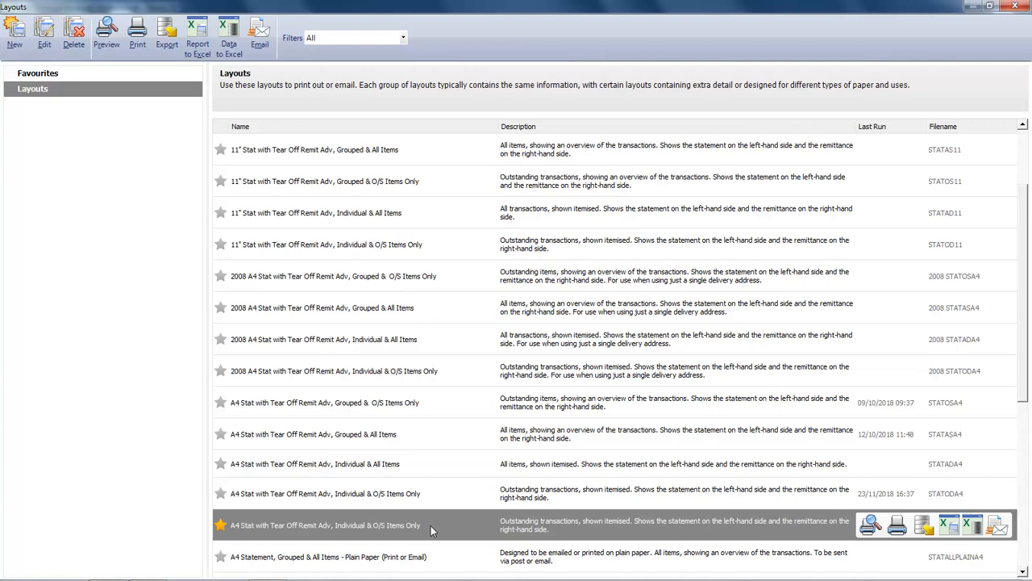
Preview a statement with the new layout using default criteria, then close it
click(870, 525)
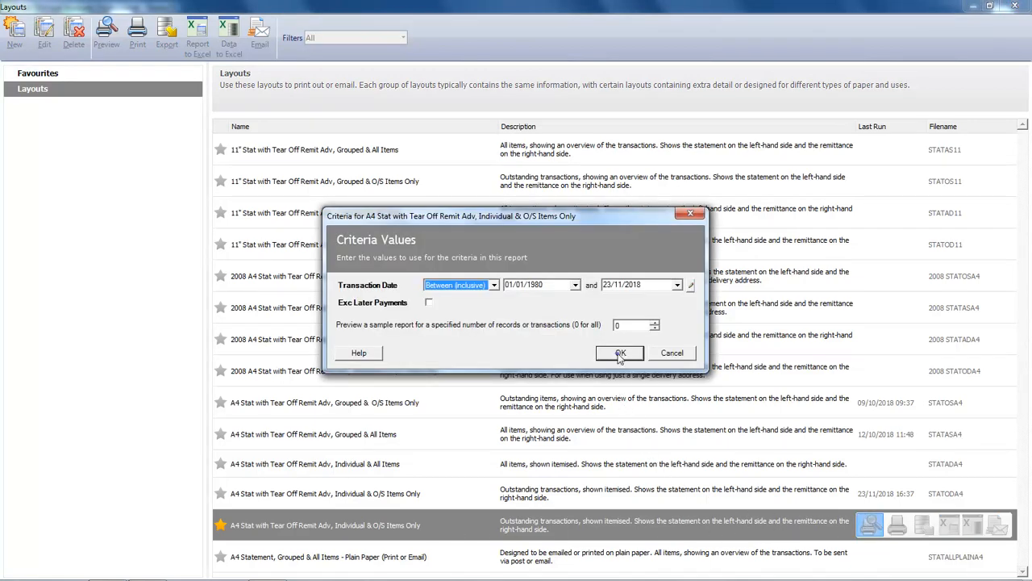
click(619, 353)
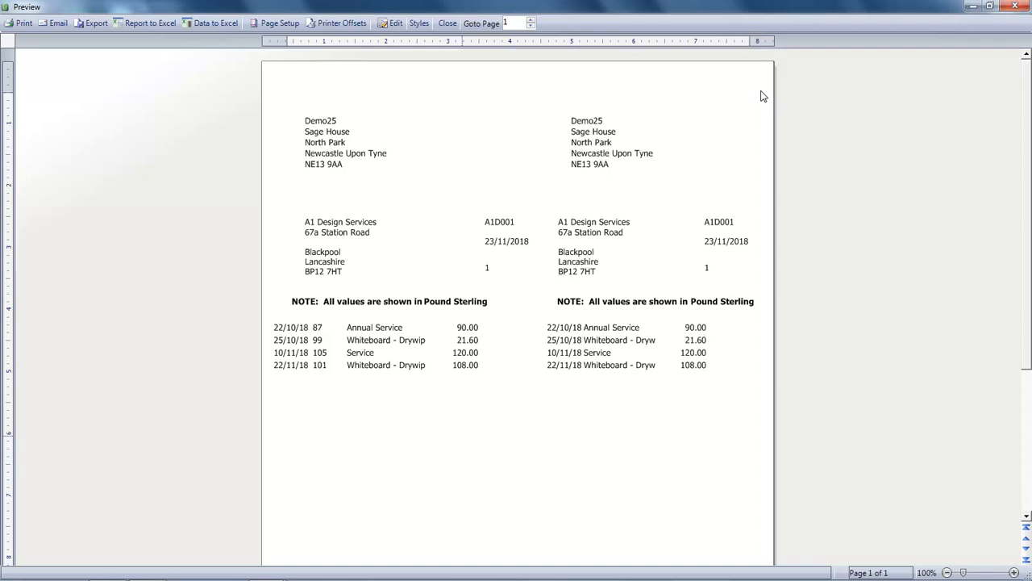
click(447, 23)
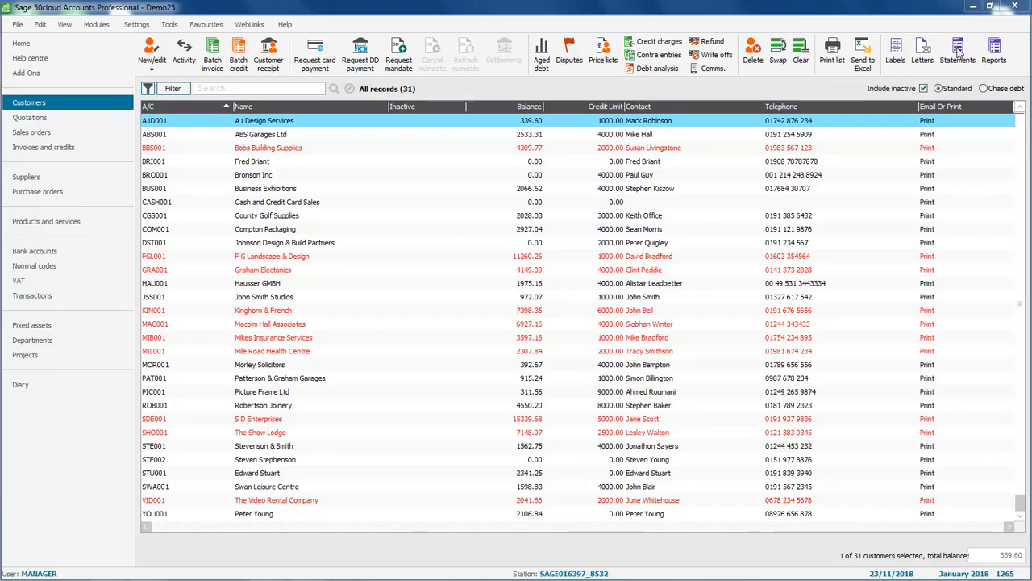
Preview the A4 Statement, Grouped & O/S Items - Plain Paper layout with default criteria
click(957, 50)
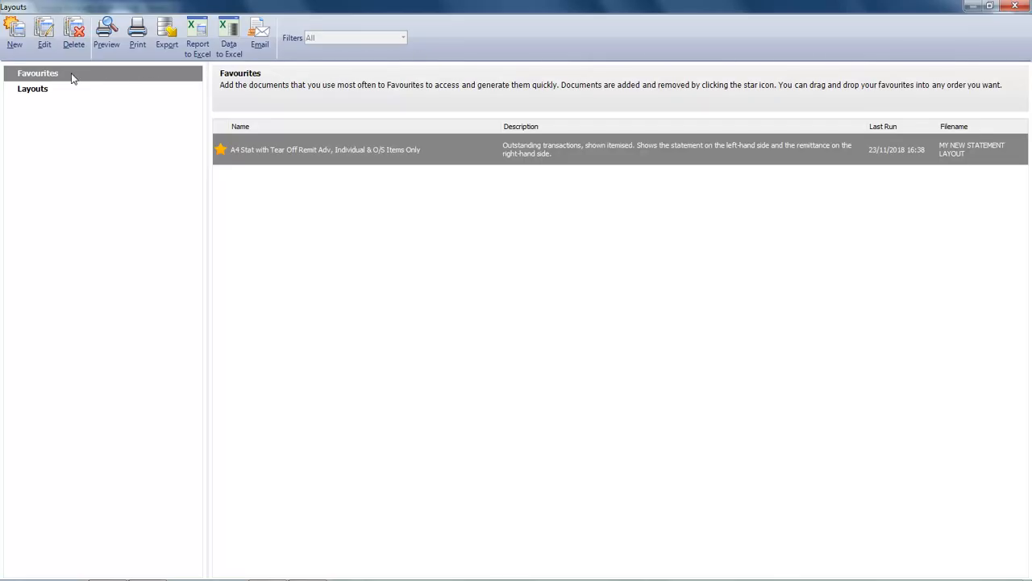
click(33, 88)
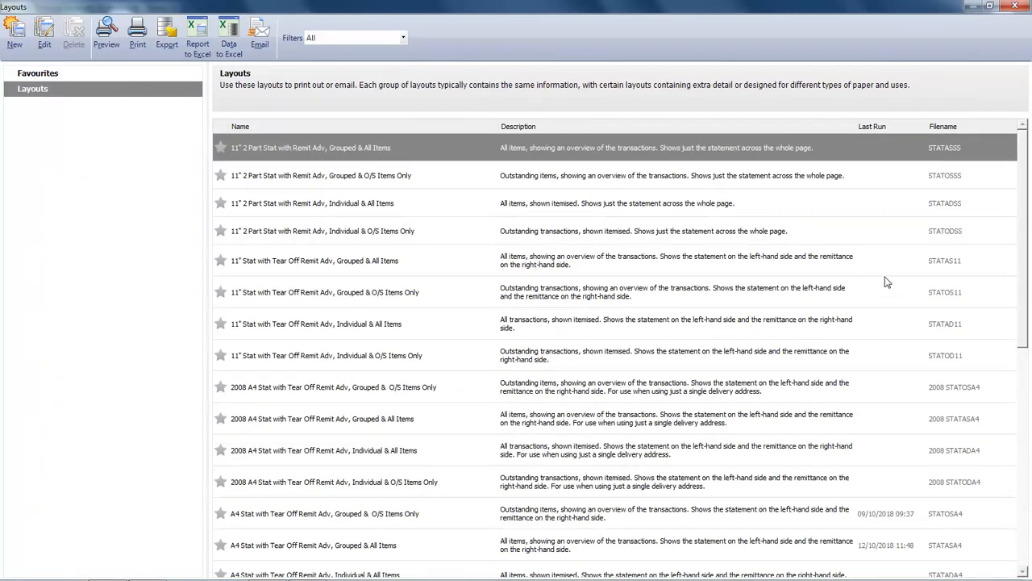
scroll(down, 3)
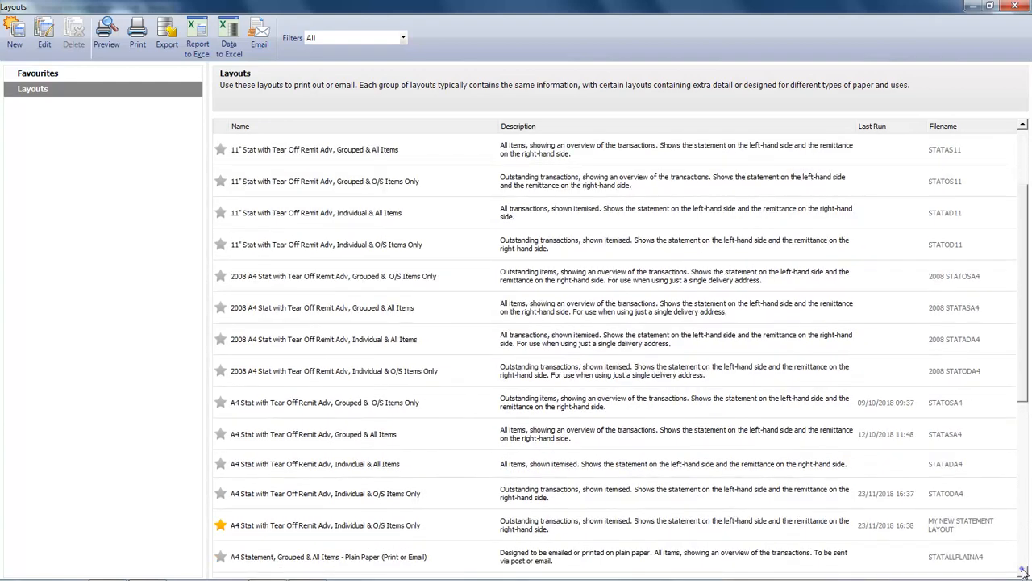
scroll(down, 3)
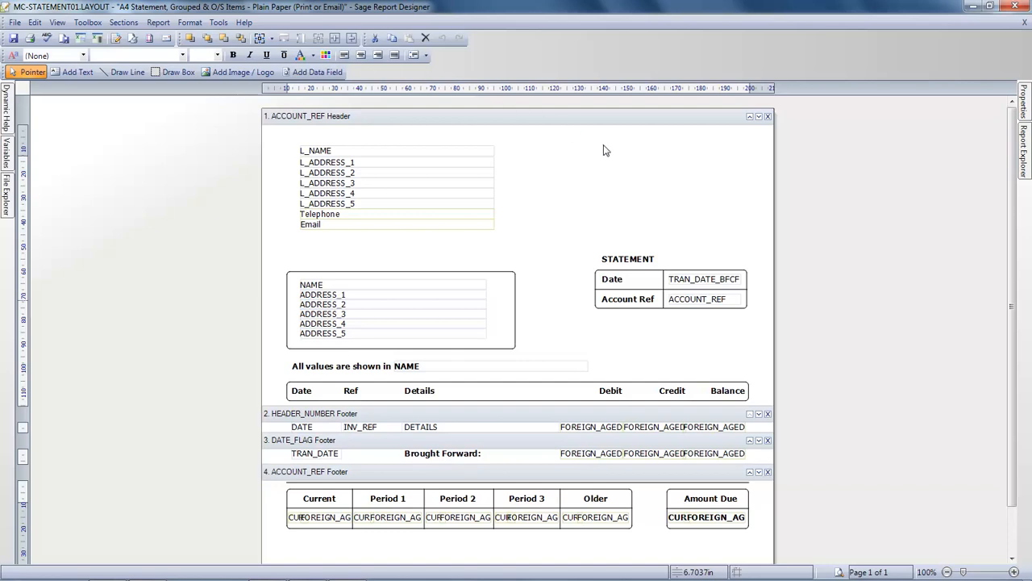
click(839, 573)
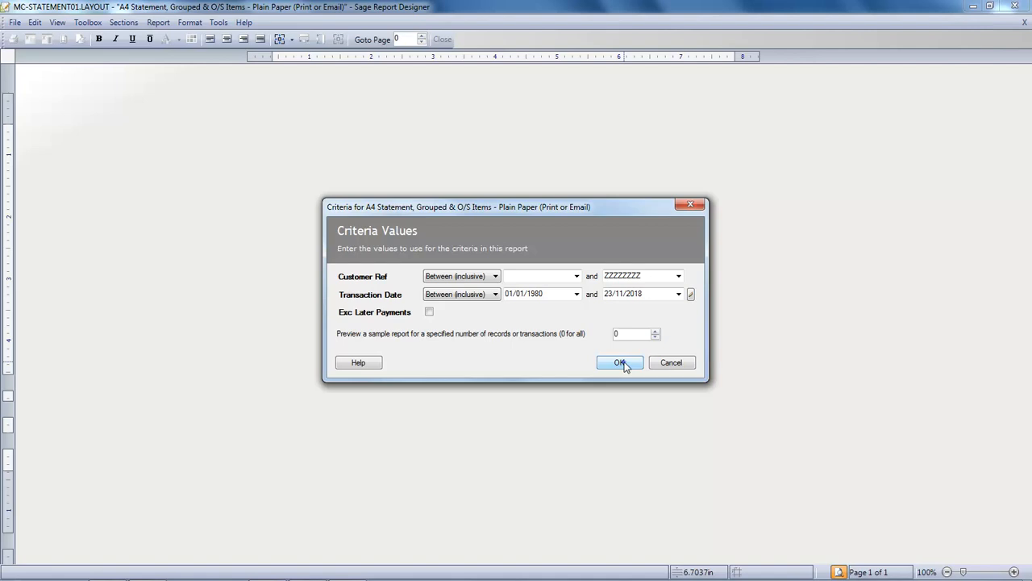
click(620, 362)
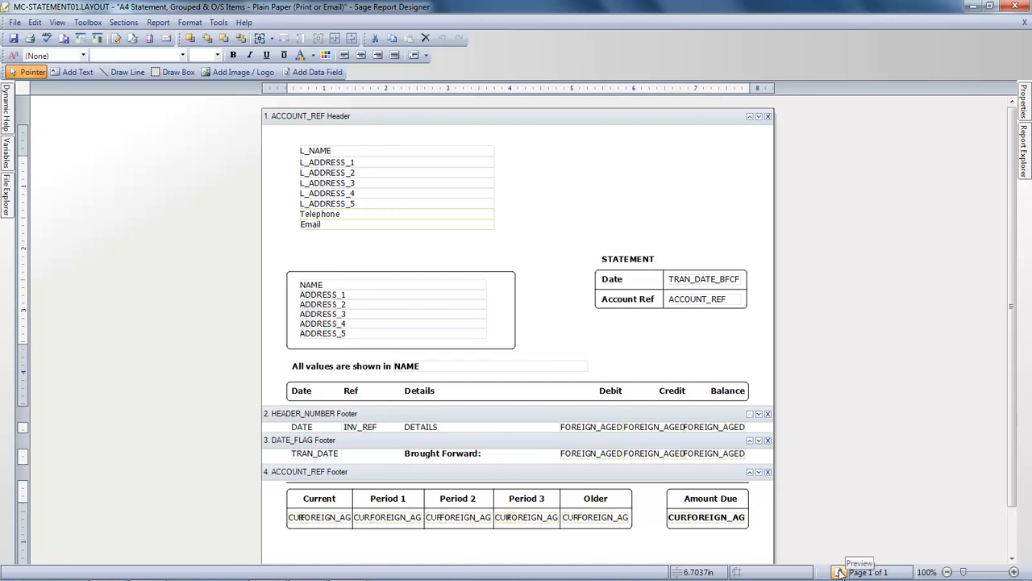
mouse_move(132, 102)
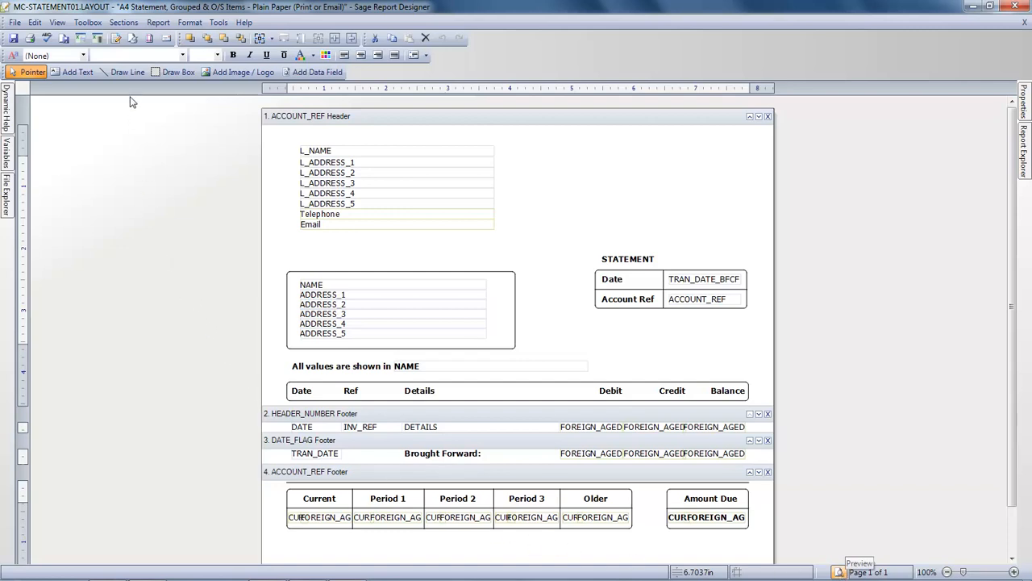
Add a Group Header And Footer section using the AUDIT_HEADER DATE expression
click(123, 22)
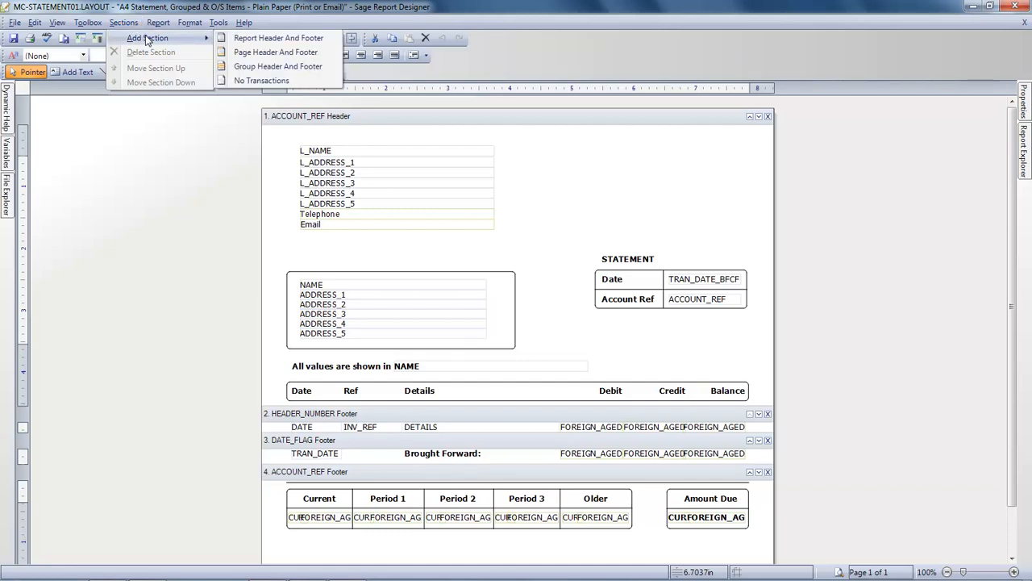
mouse_move(262, 69)
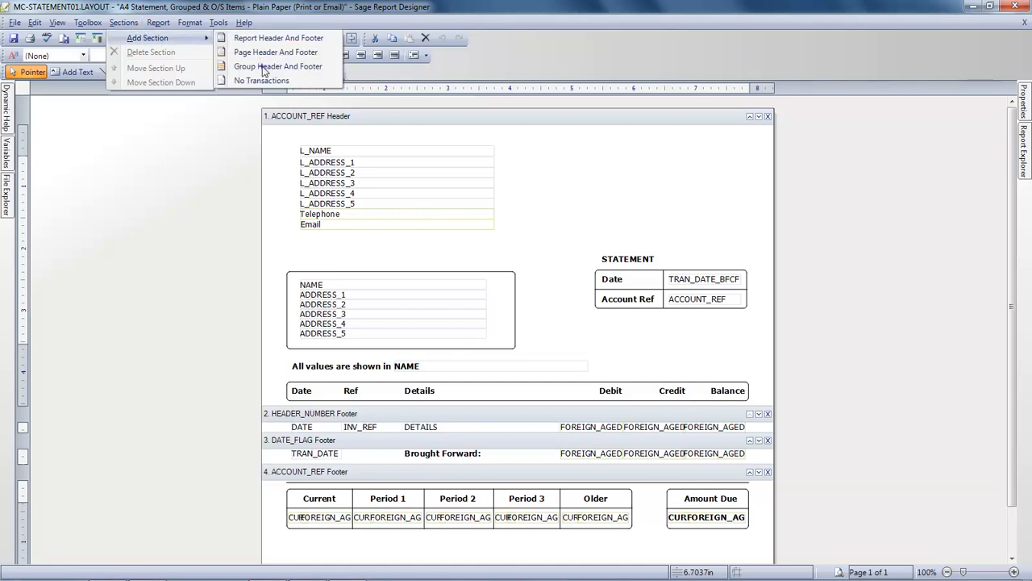
click(278, 66)
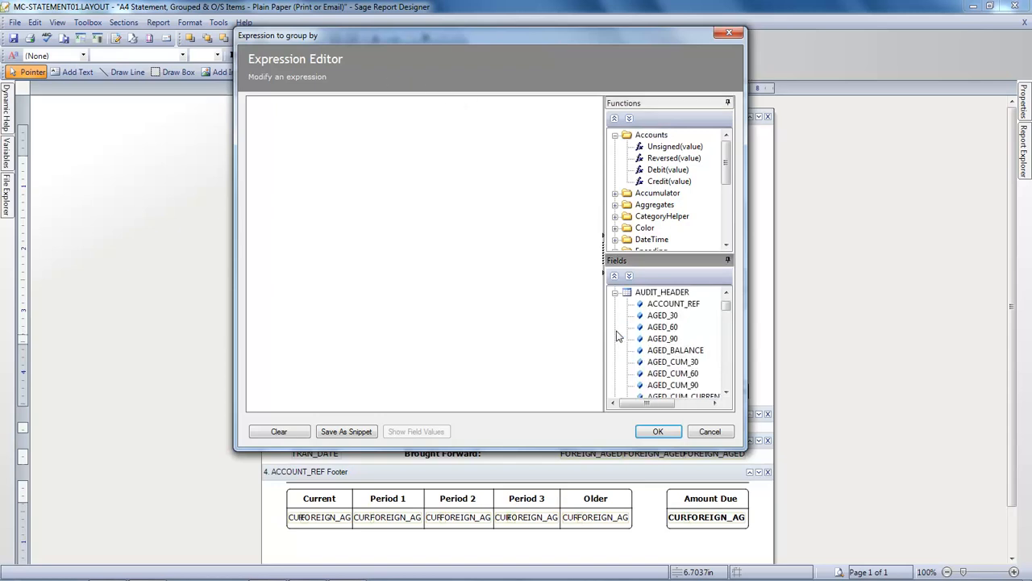
click(726, 393)
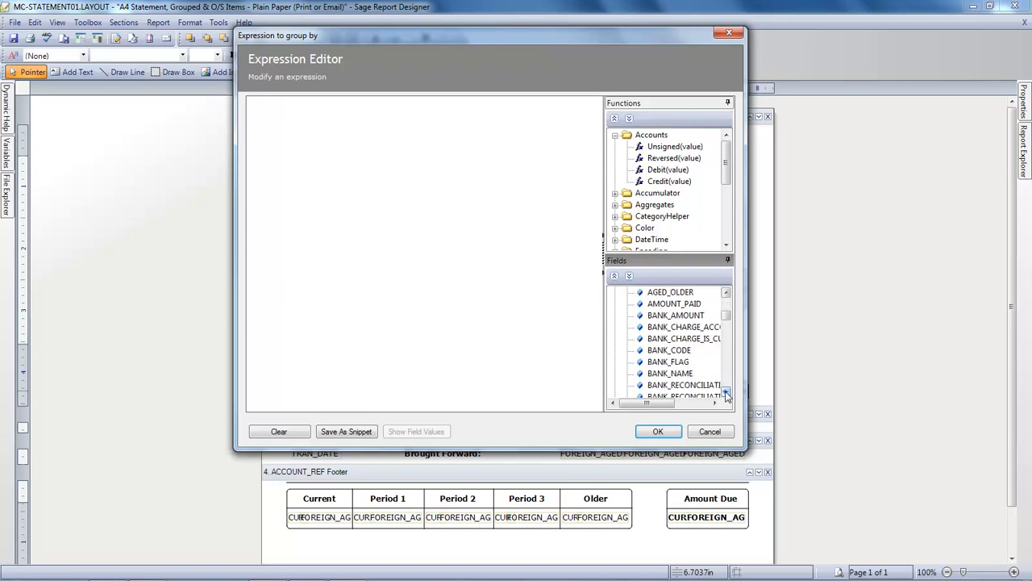
scroll(down, 3)
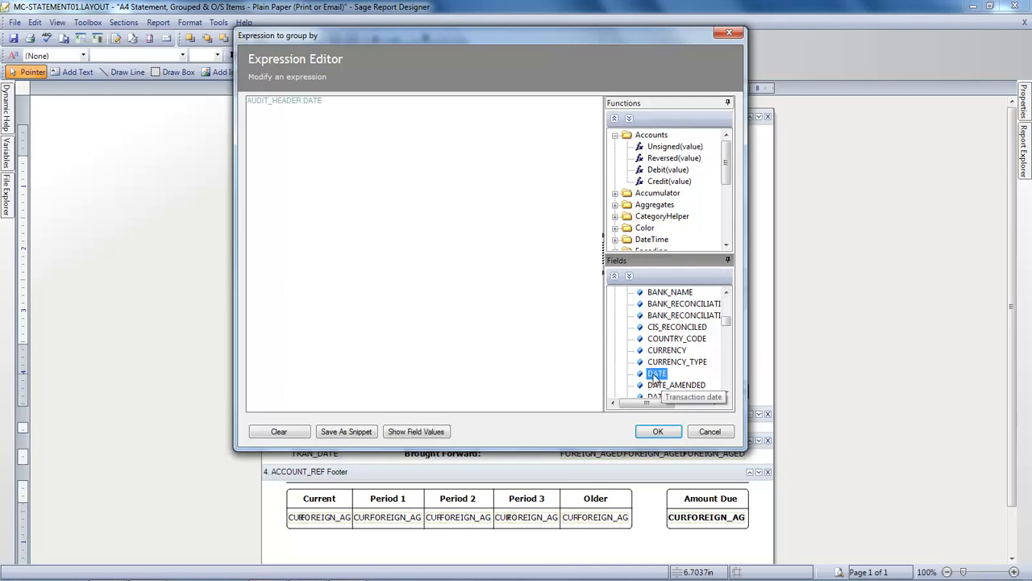
click(311, 103)
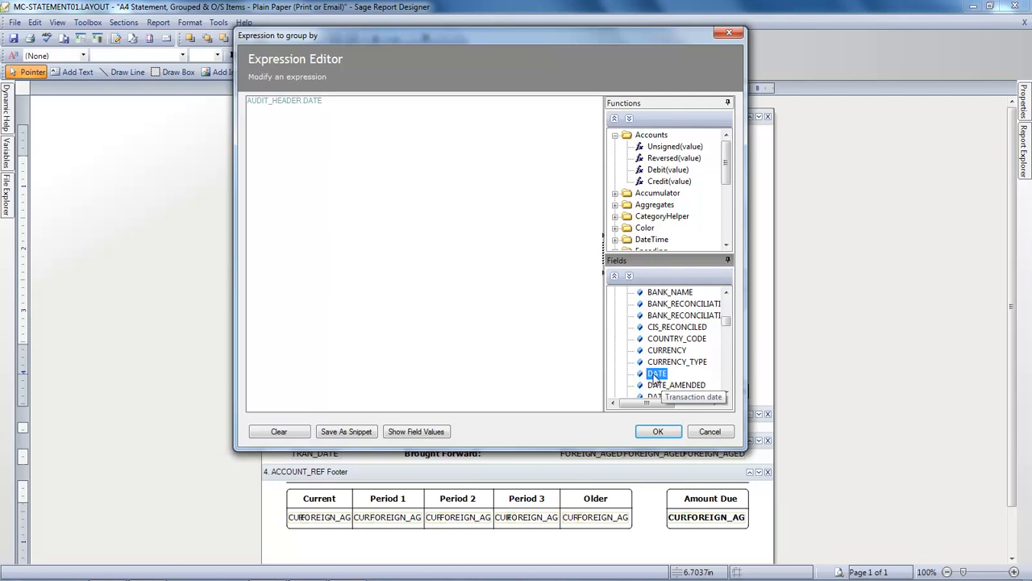
mouse_move(656, 403)
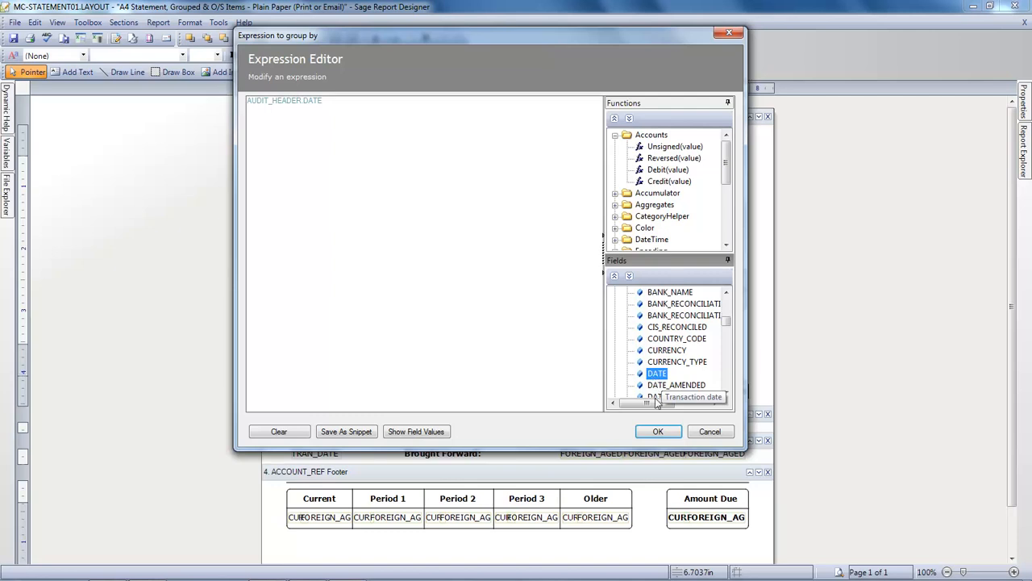
click(658, 430)
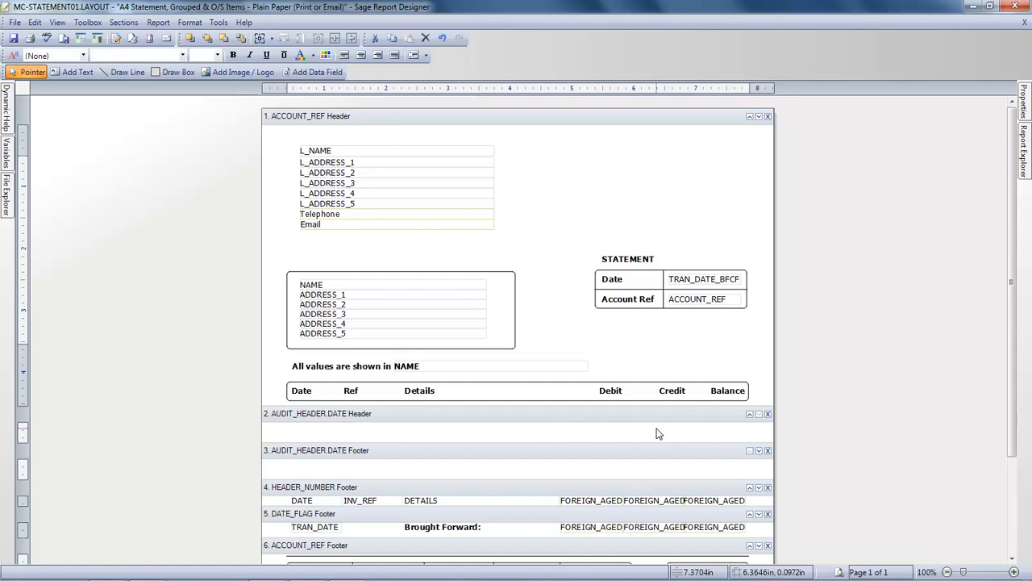
Move the AUDIT_HEADER.DATE footer below HEADER_NUMBER footer and check the 25-page preview
click(516, 486)
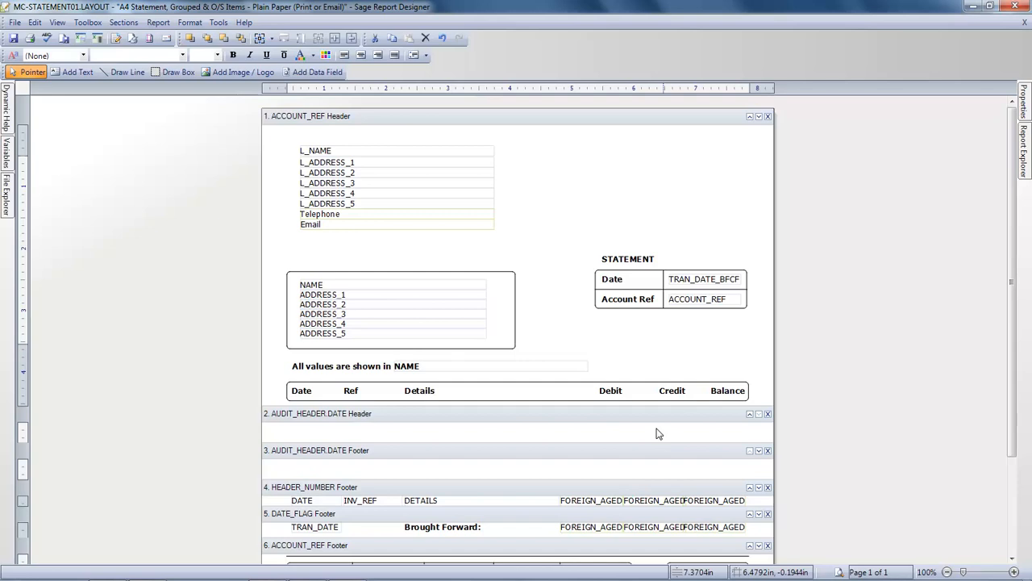
mouse_move(745, 442)
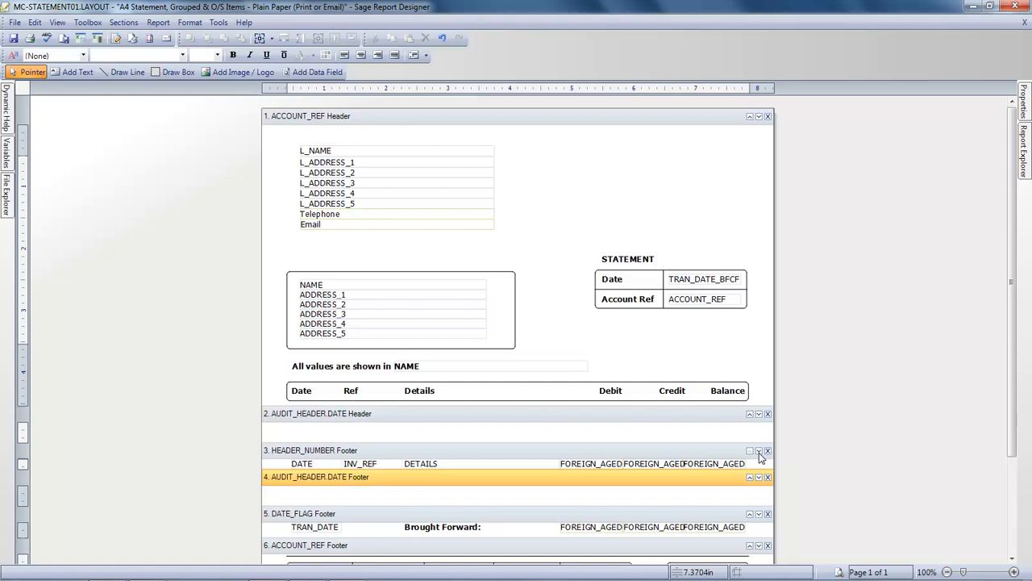
mouse_move(839, 572)
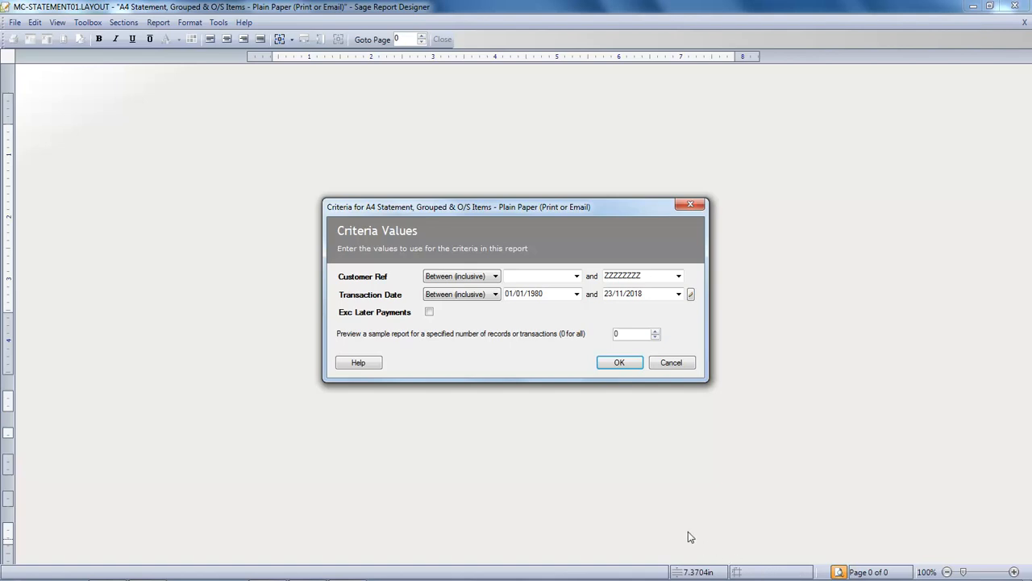
click(619, 361)
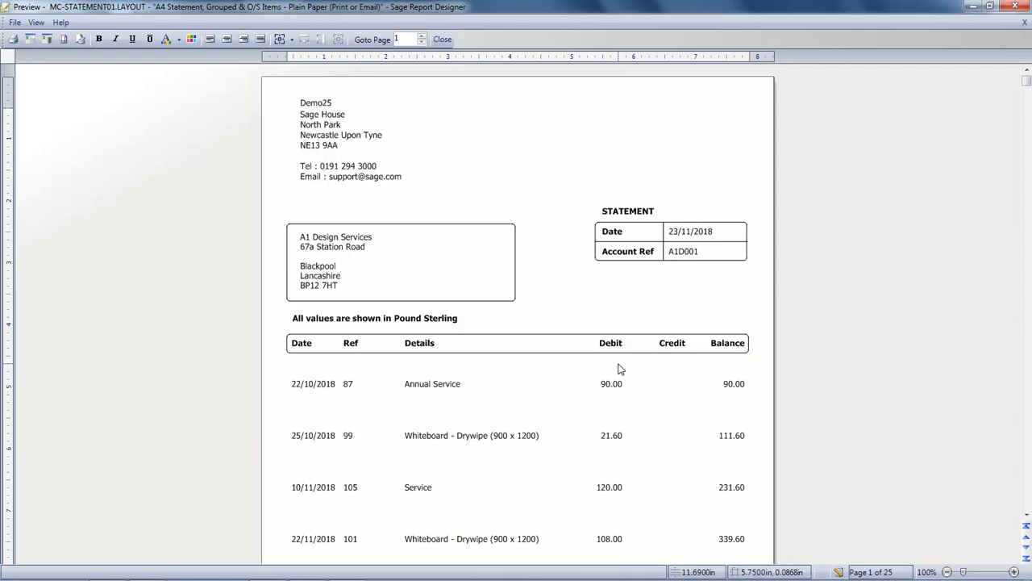
click(441, 38)
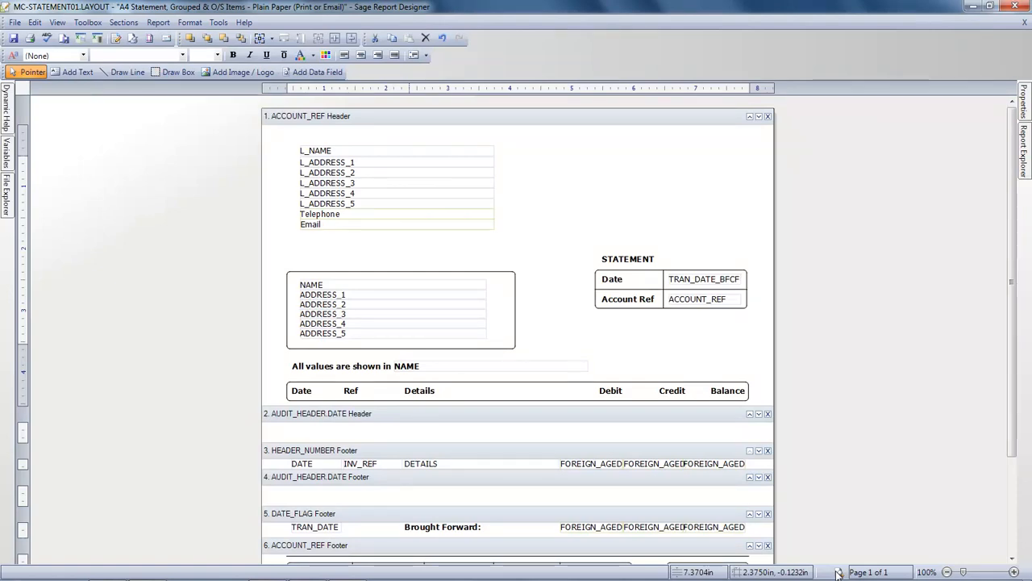
mouse_move(523, 555)
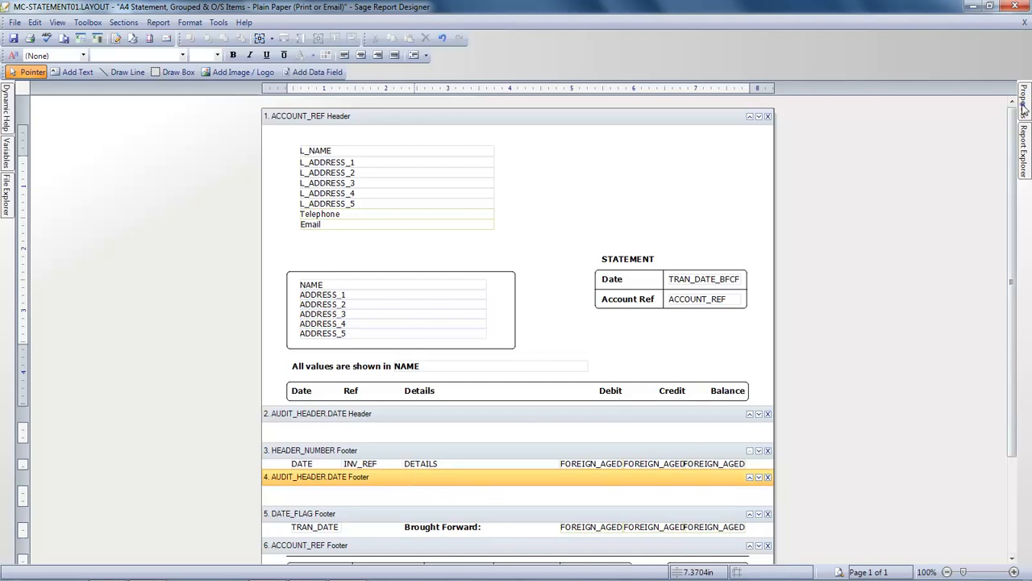
In Properties, set Visible to False on the AUDIT_HEADER.DATE Footer, then its Header
click(1025, 96)
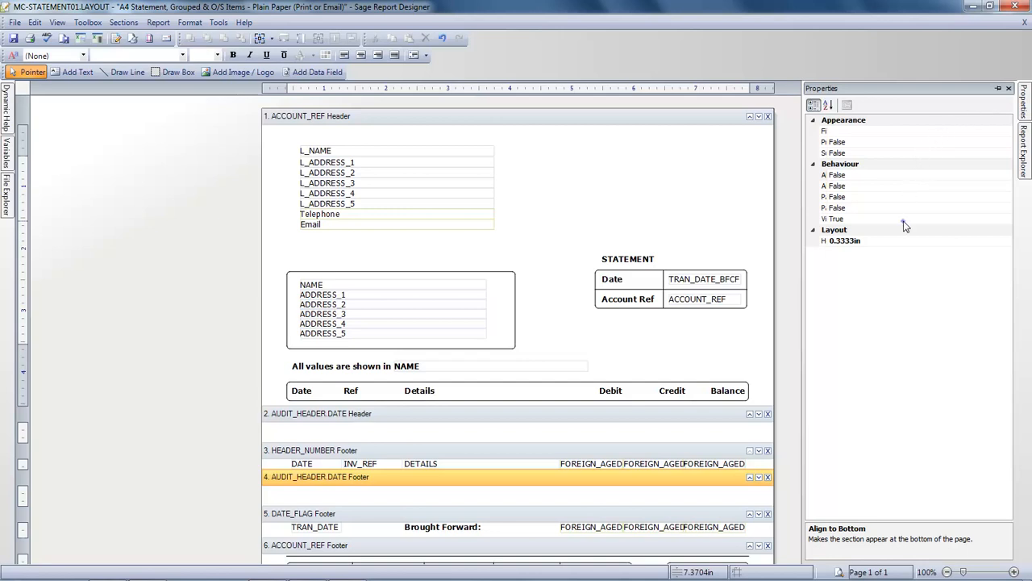
click(1007, 218)
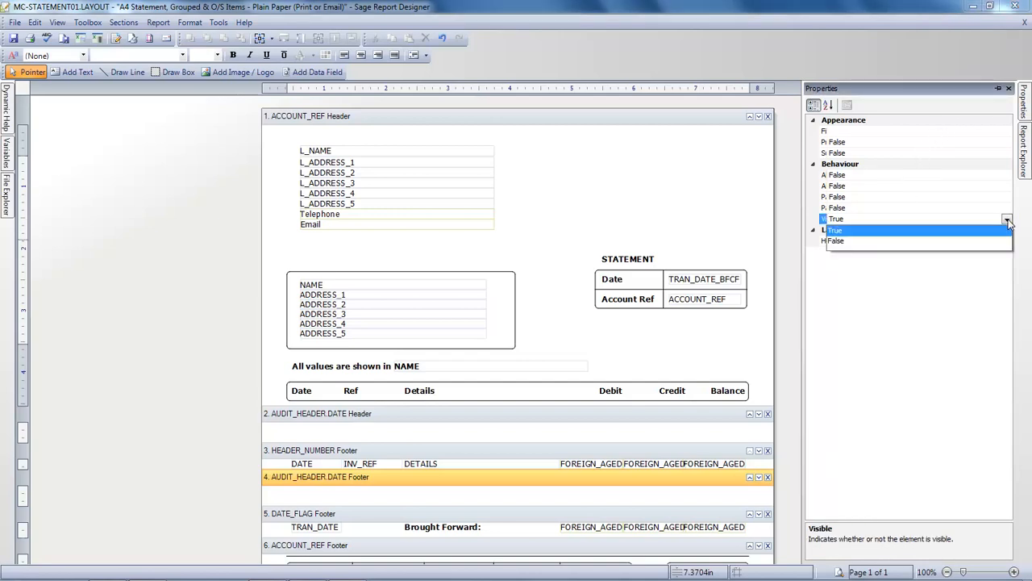
click(837, 240)
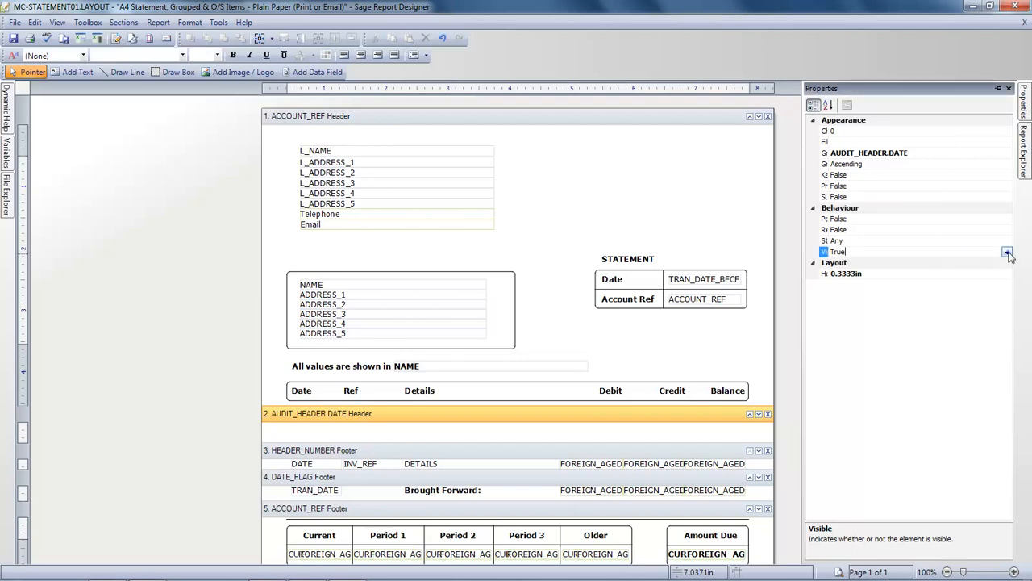
click(1007, 252)
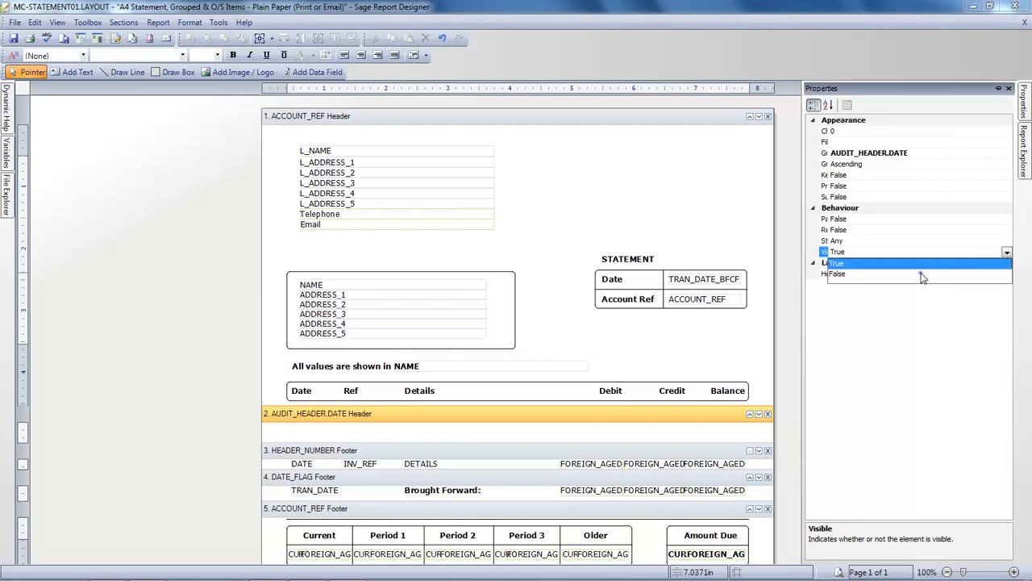
click(837, 273)
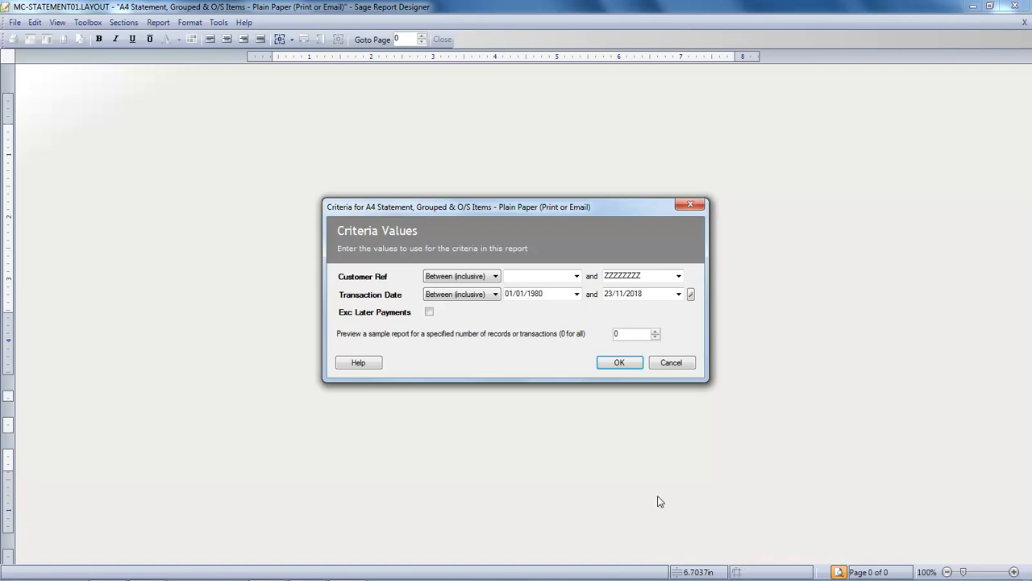
click(619, 362)
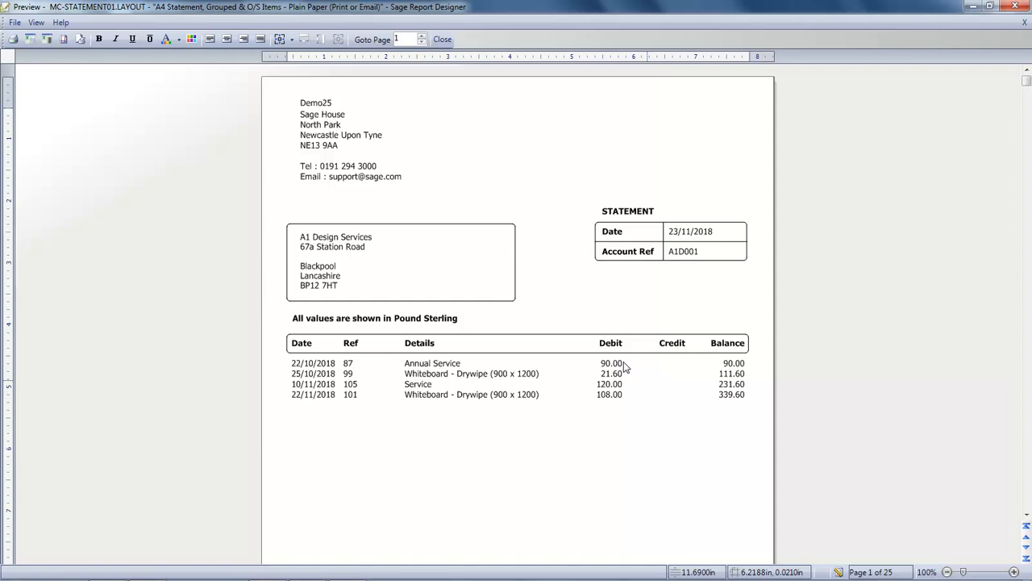
mouse_move(724, 383)
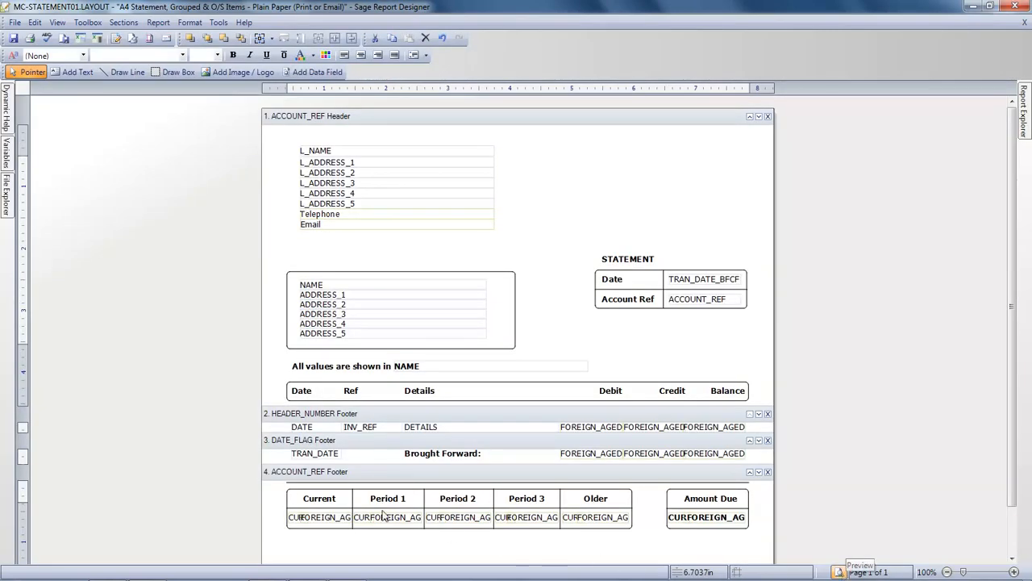
Save the grouped statement layout under the new file name 'my grouped statement'
click(14, 22)
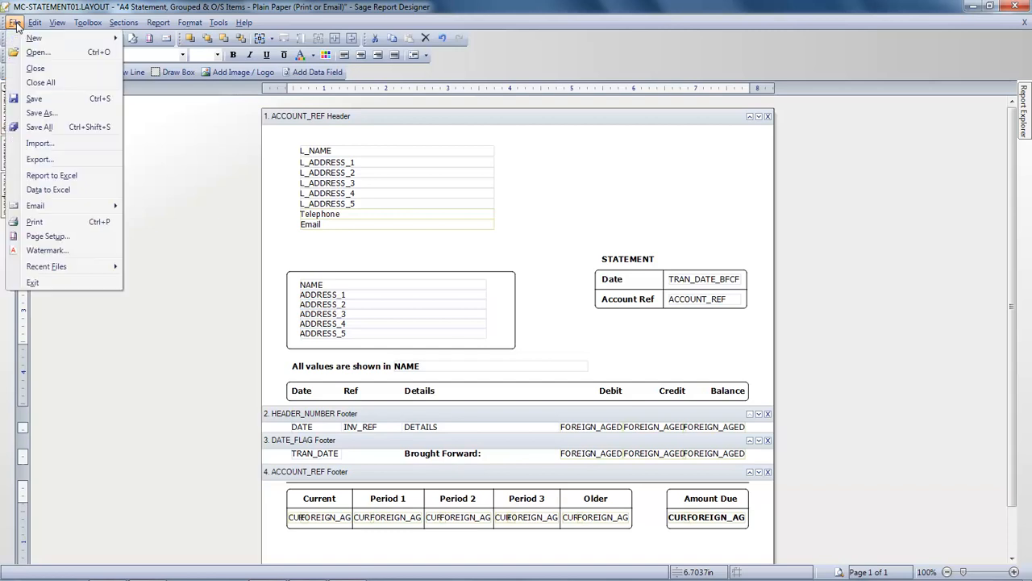
mouse_move(36, 113)
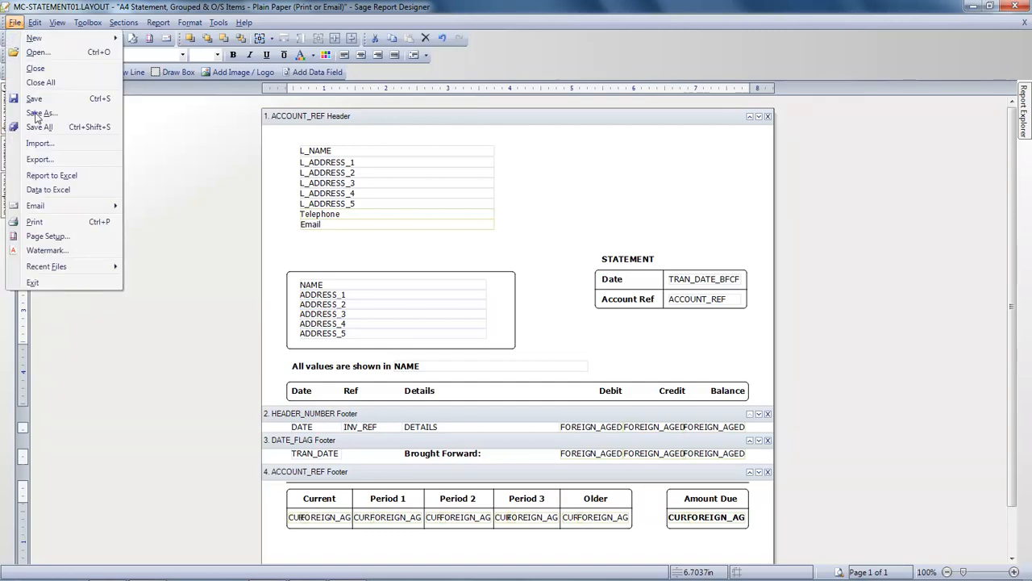
click(41, 112)
text(my grouped statement)
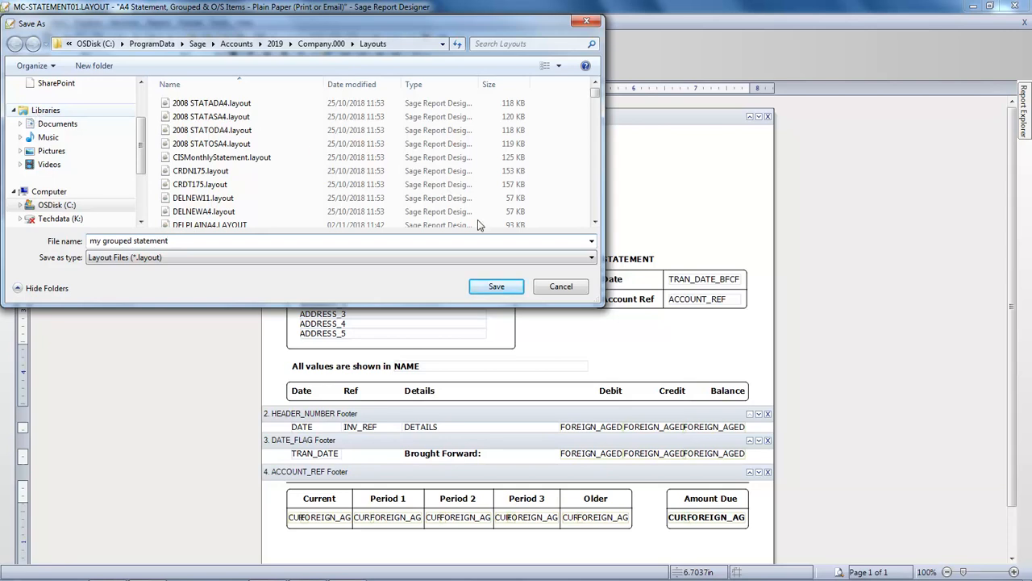
click(496, 286)
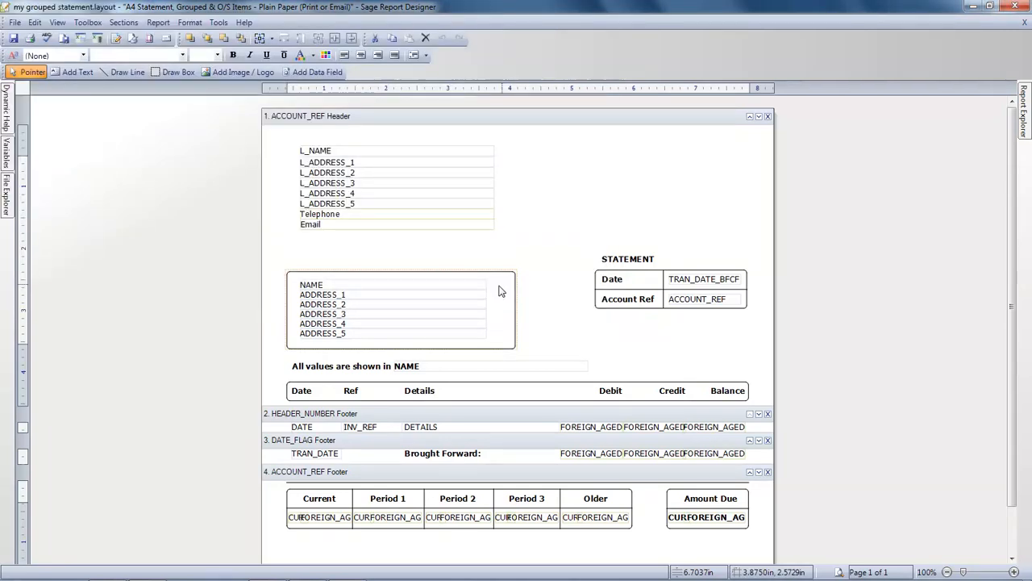
mouse_move(951, 175)
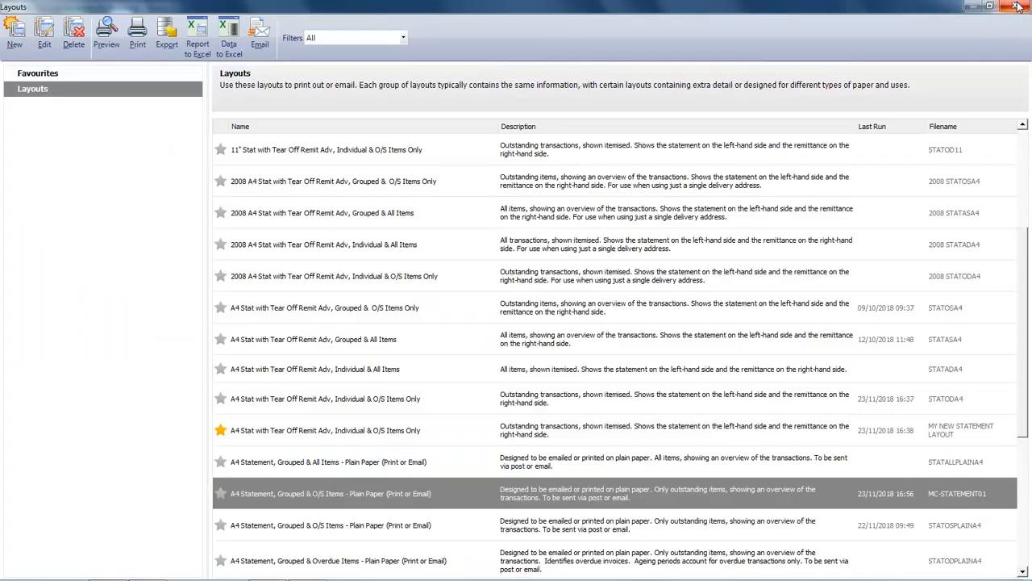
Favourite the grouped O/S Items plain-paper layout and preview A1 Design Services' statement maximised
click(1017, 6)
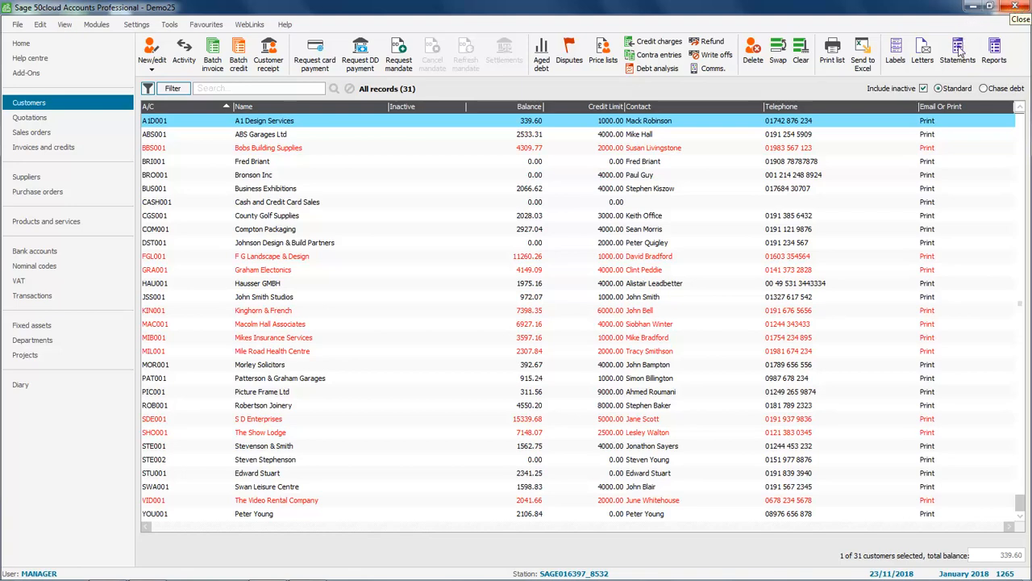
click(957, 53)
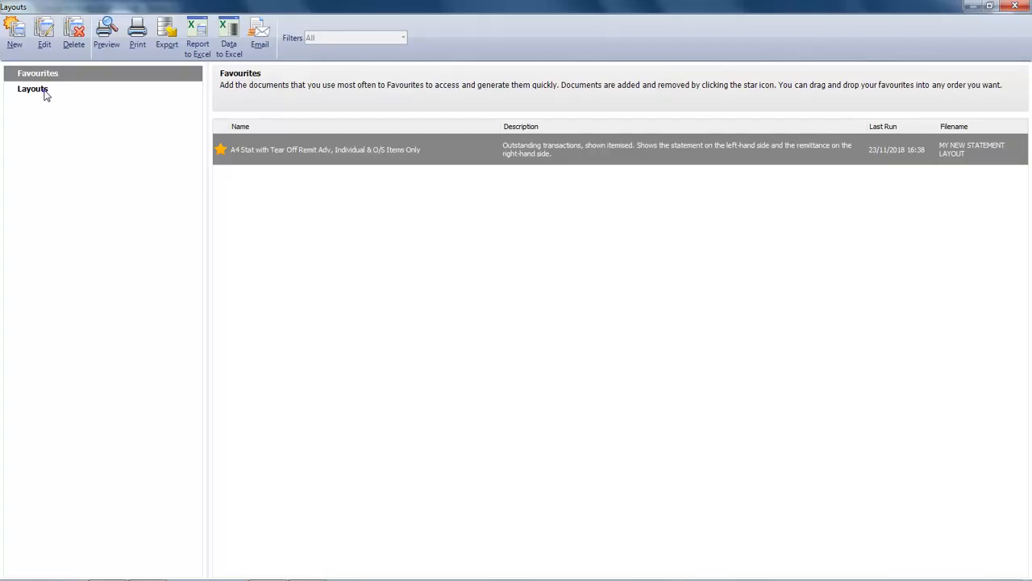
click(32, 89)
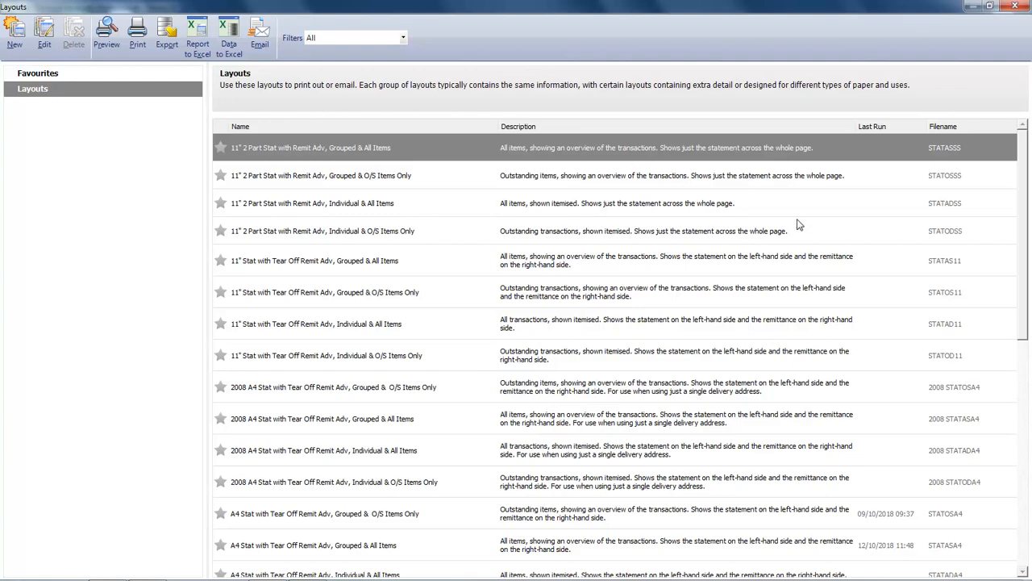
scroll(down, 3)
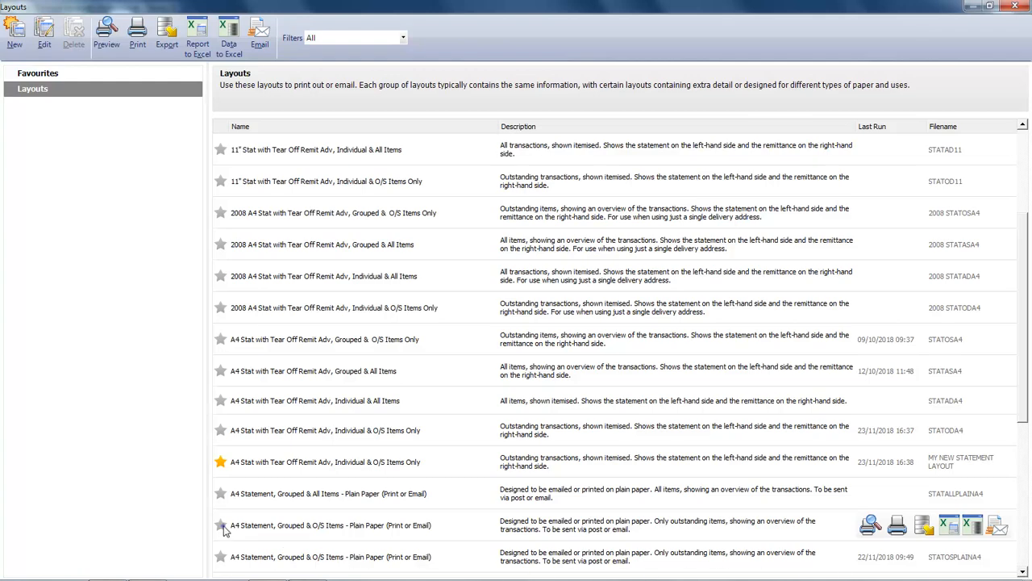
click(331, 525)
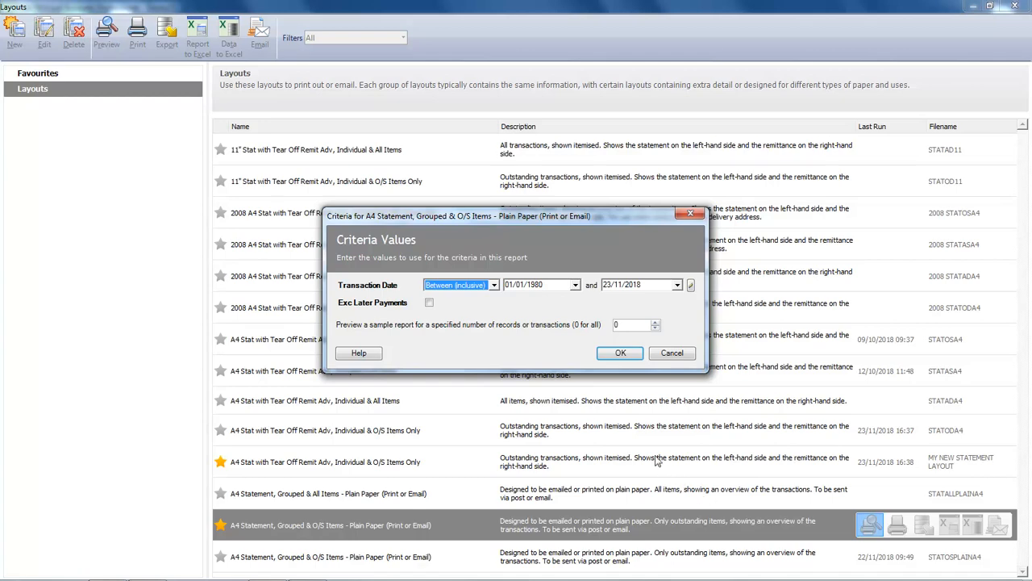
click(620, 352)
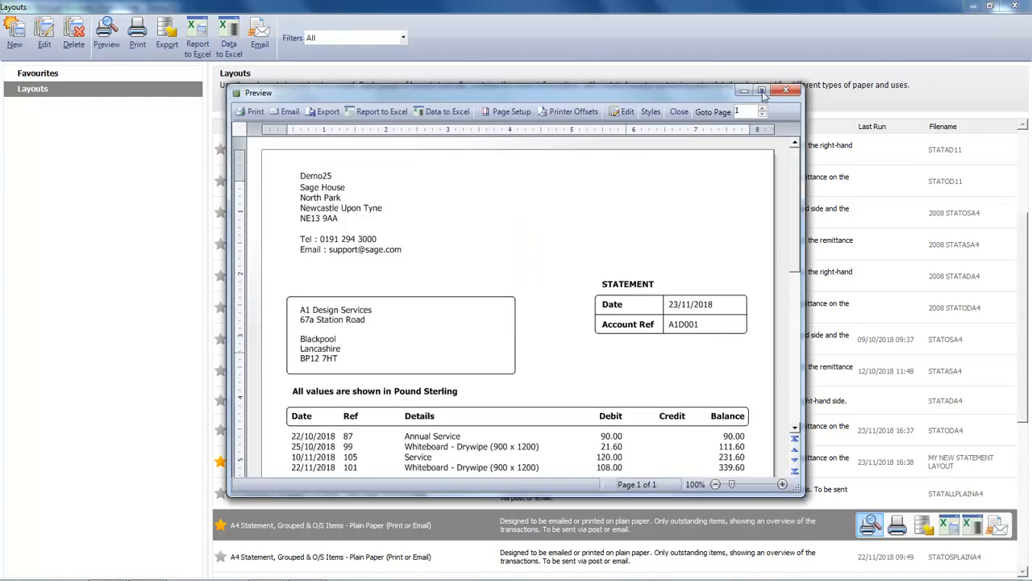
click(762, 90)
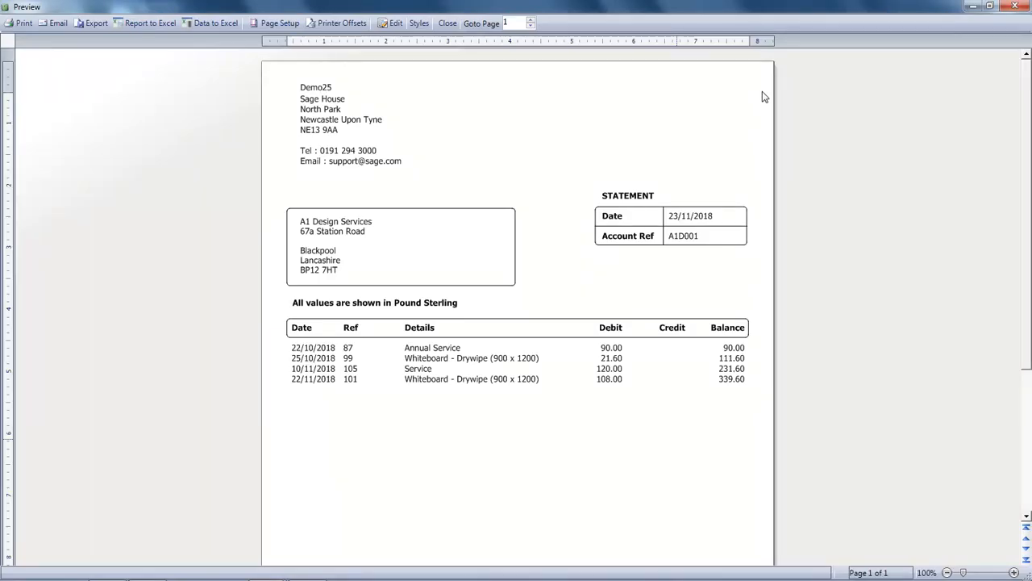